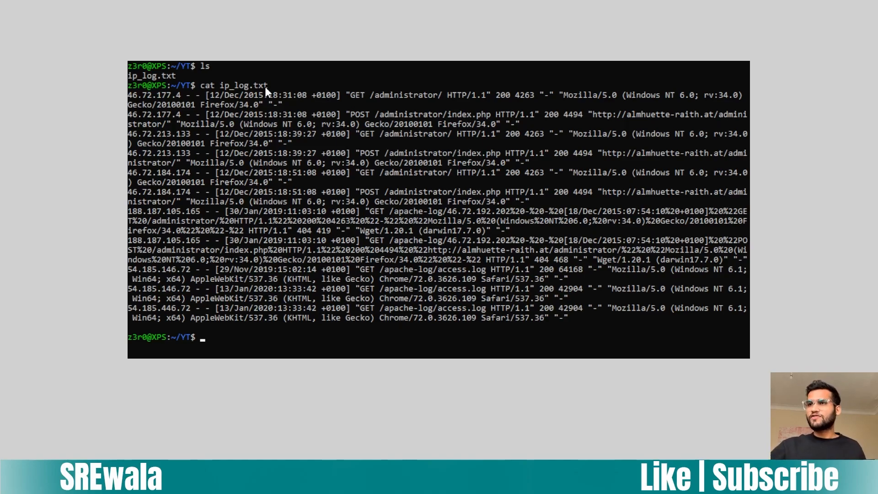
# Step: Select a word in the printed ip_log.txt output in the terminal
pyautogui.doubleClick(156, 114)
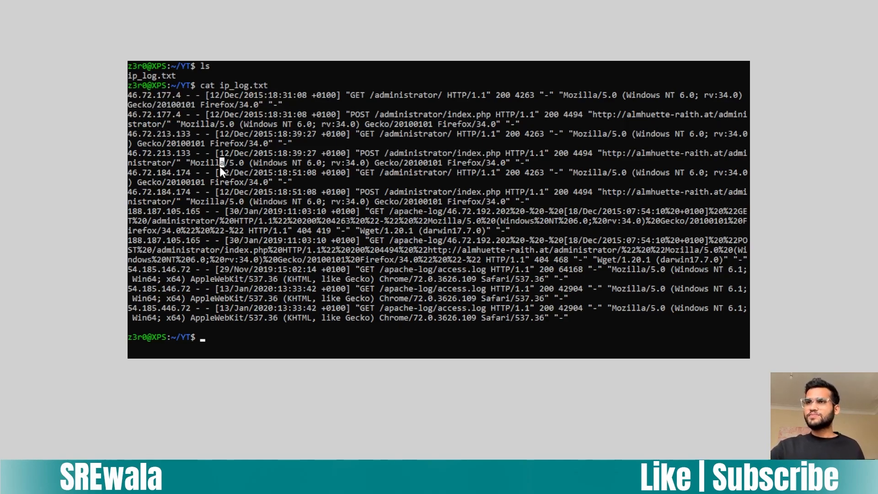
pyautogui.moveTo(205, 164)
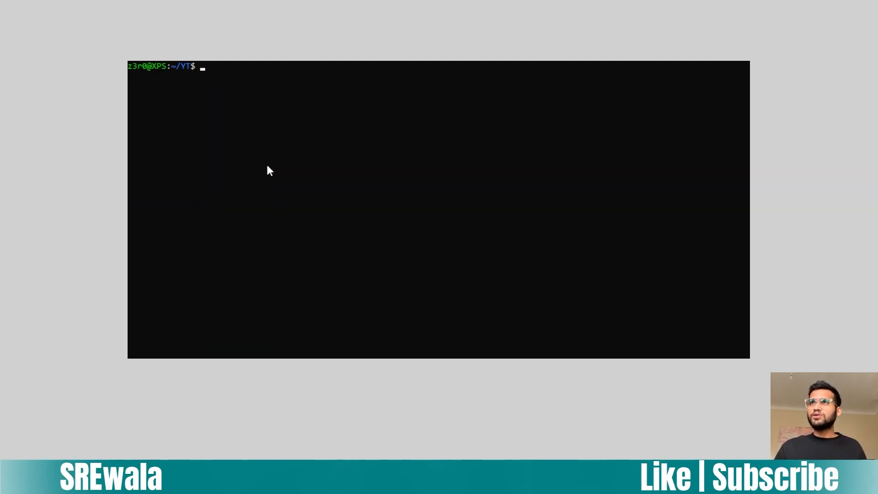
# Step: List the folder showing ip_log.txt, then start editing a new ip.py
pyautogui.write('ls')
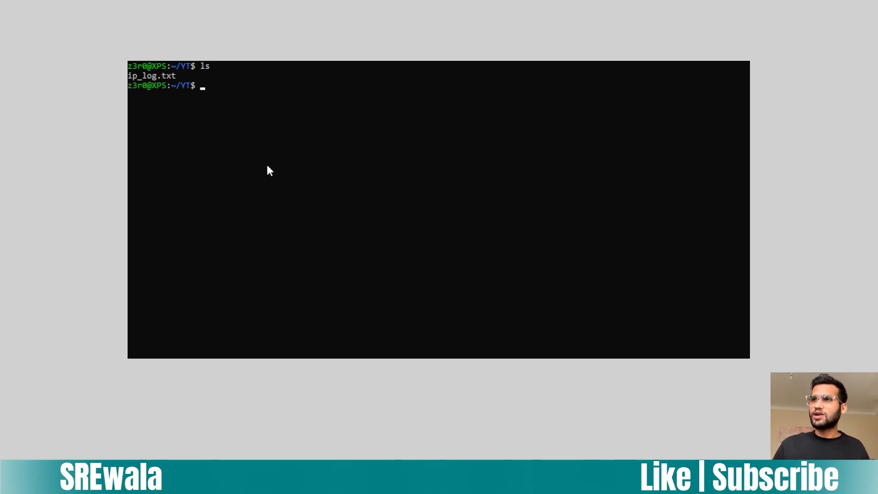
pyautogui.write('pyth')
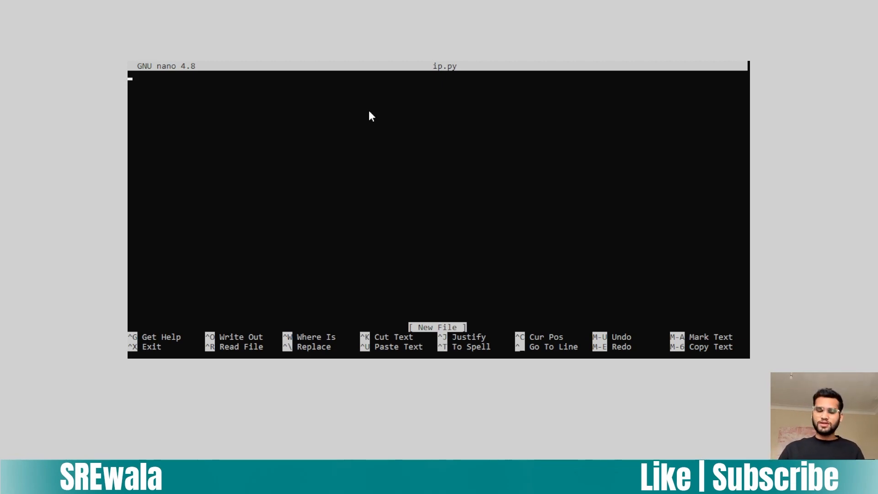
# Step: Write import re and a with open('ip_log.txt') as file block setting lines = file.readlines()
pyautogui.write('import re')
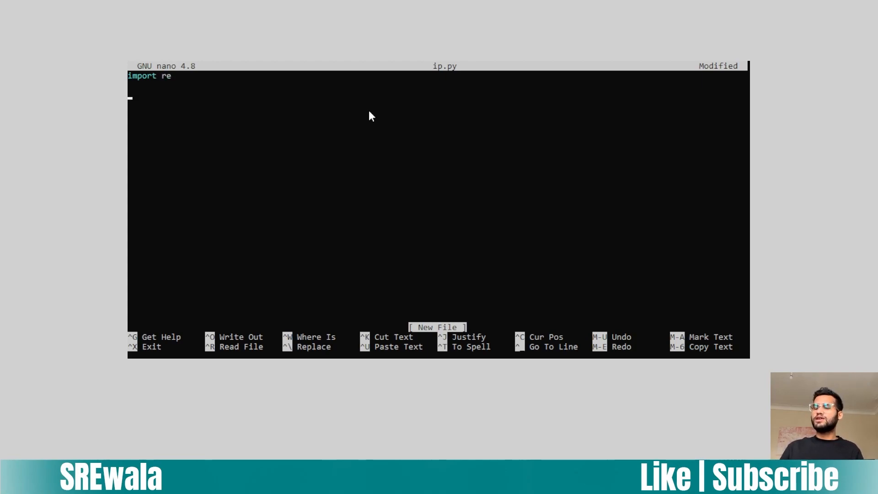
pyautogui.write('with open(')
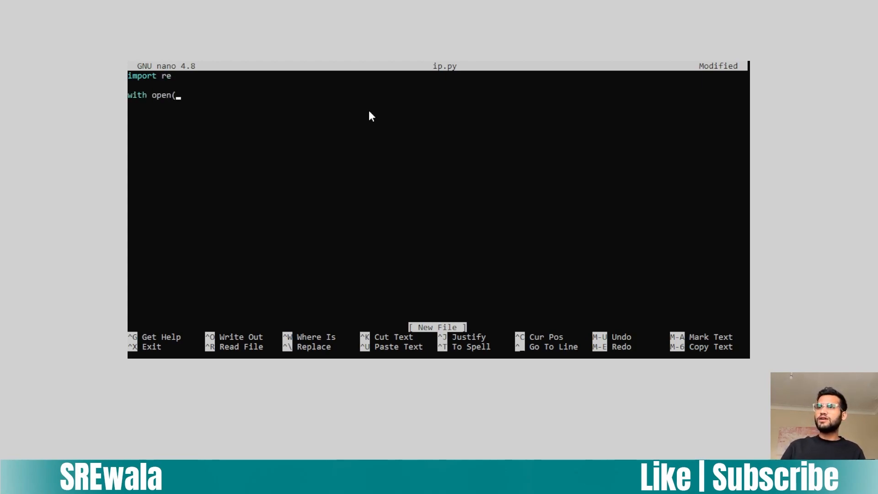
pyautogui.write("'i")
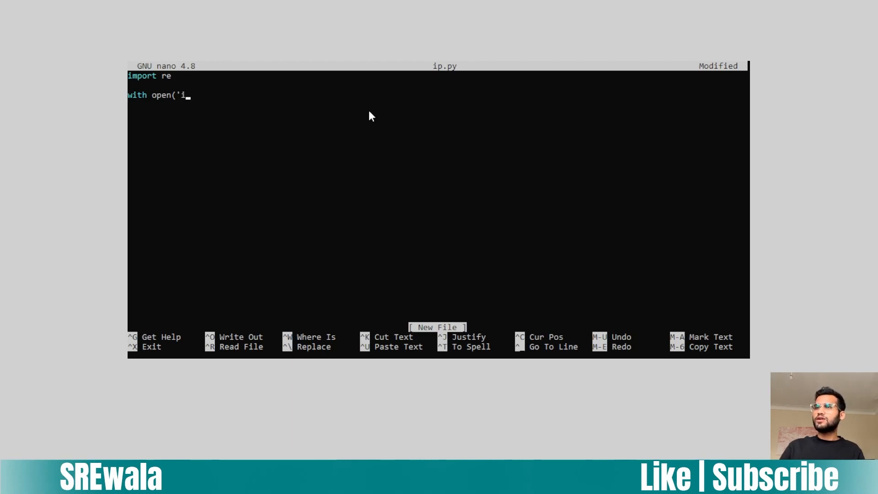
pyautogui.write('p_log')
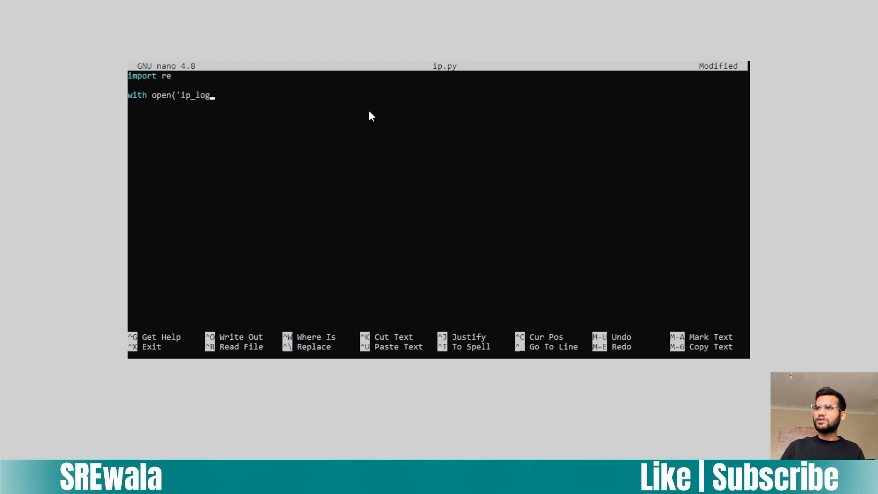
pyautogui.write(".txt'")
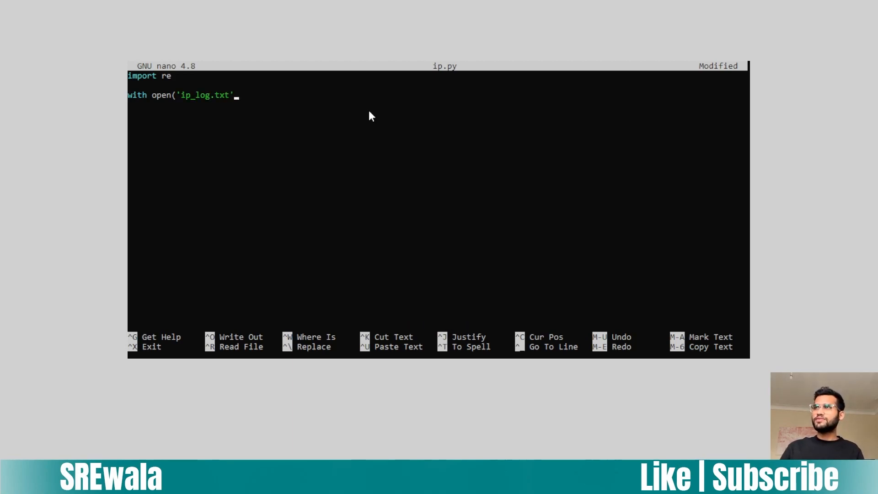
pyautogui.write(') as file:')
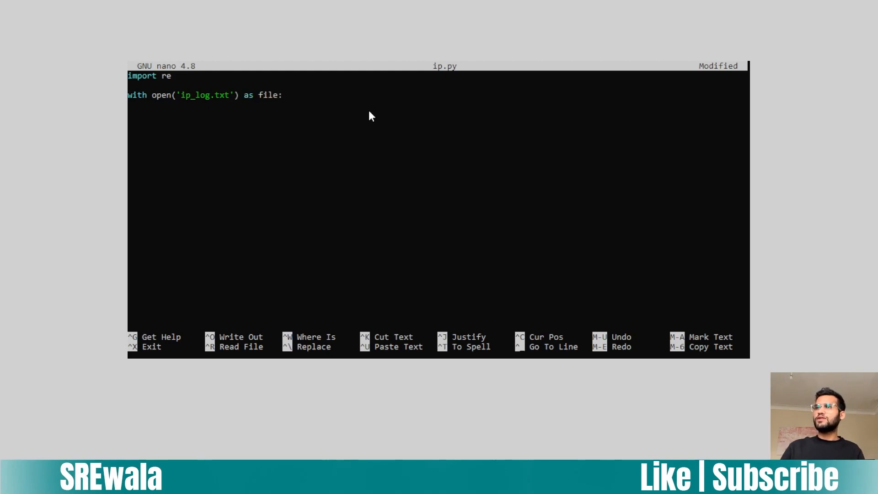
pyautogui.write('lines =')
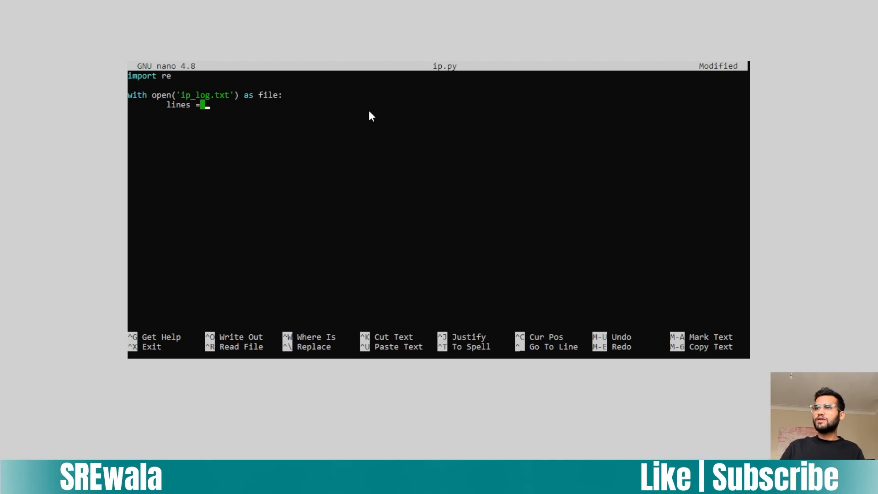
pyautogui.write('file.readlines(')
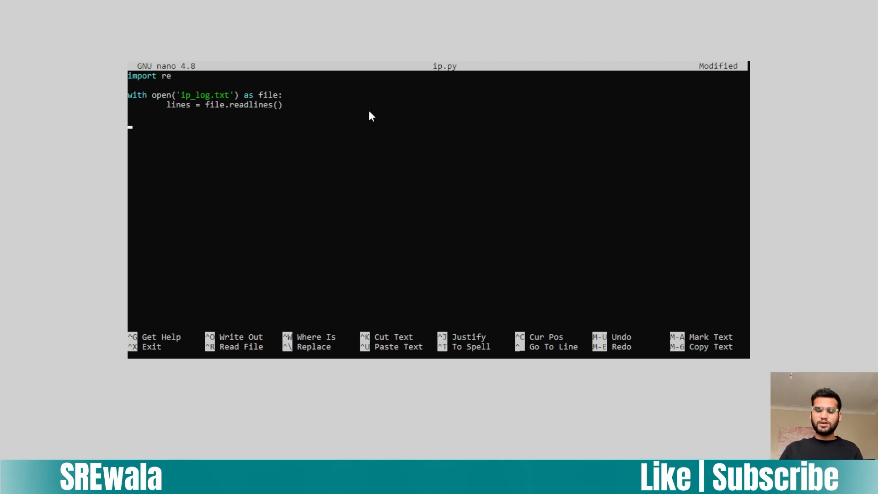
# Step: Add the comment #192.168.1.1 as a sample address below the file-reading code
pyautogui.write('#')
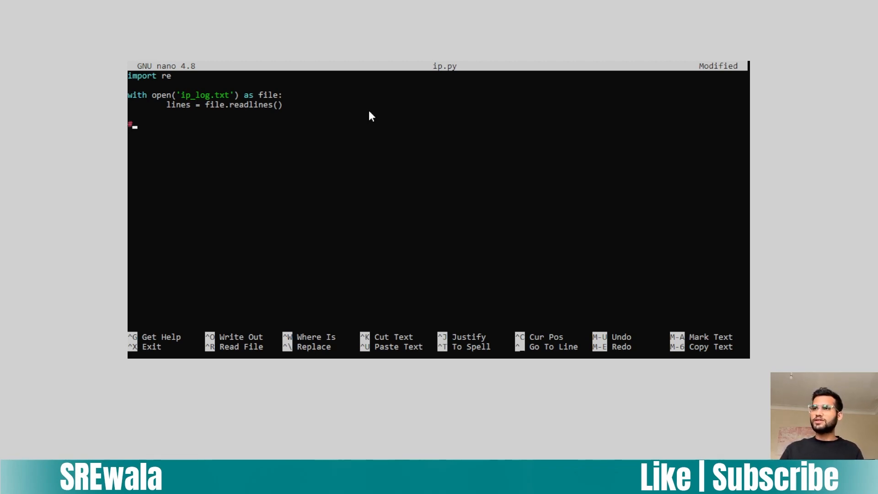
pyautogui.write('192.')
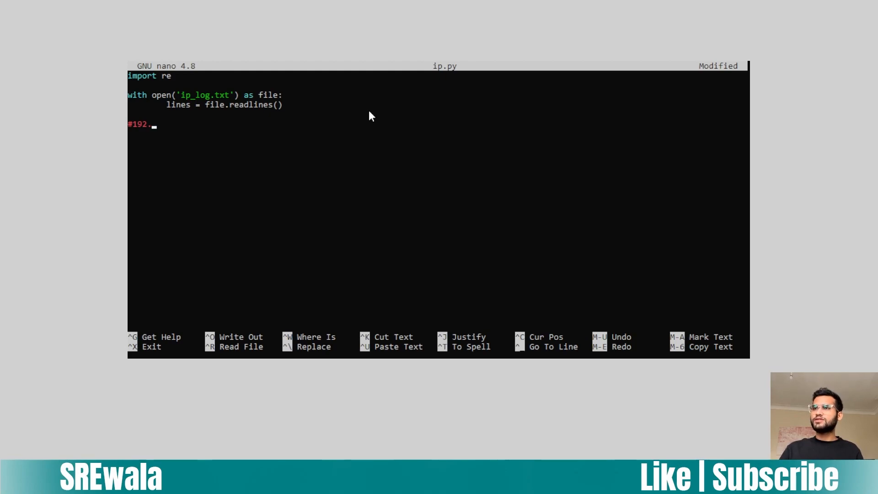
pyautogui.write('192.')
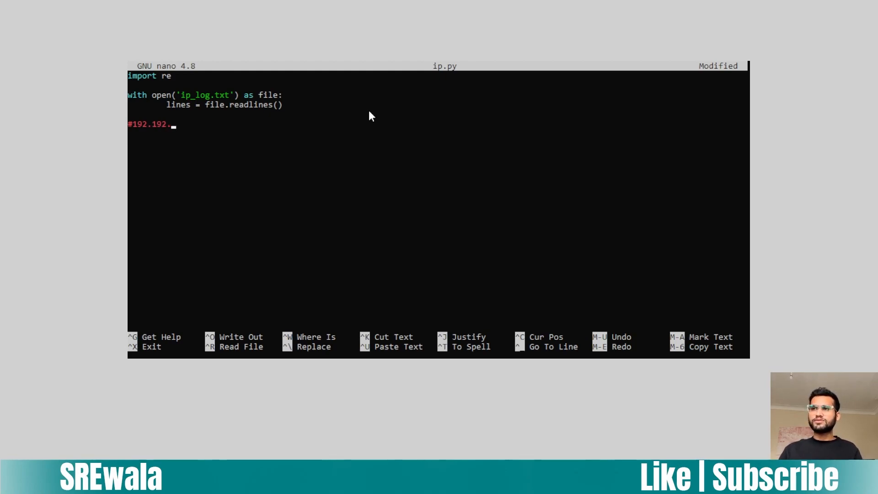
pyautogui.press('BackSpace')
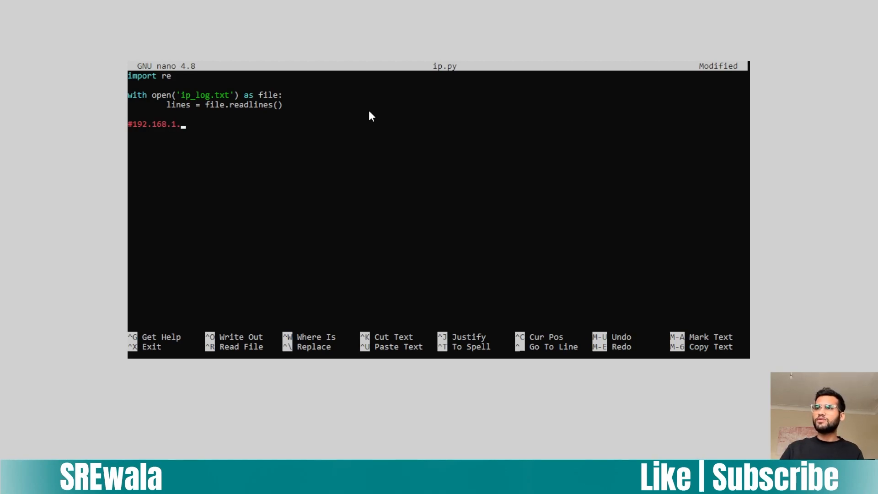
pyautogui.write('1')
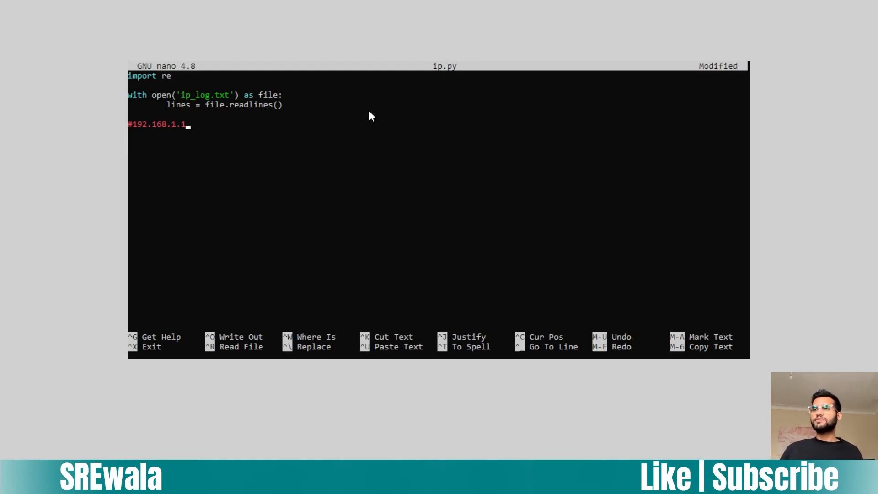
pyautogui.press('Enter')
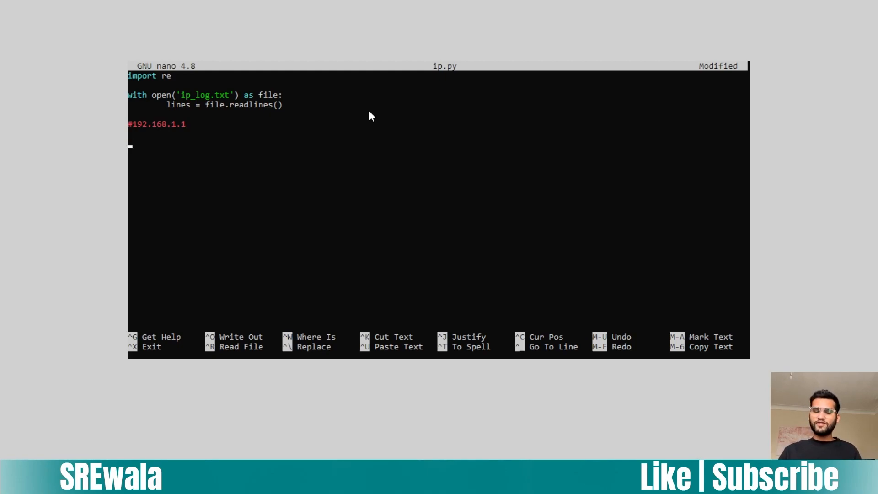
# Step: Begin pattern = re.compile(r'...') with the first \d{1,3} octet group
pyautogui.write('p')
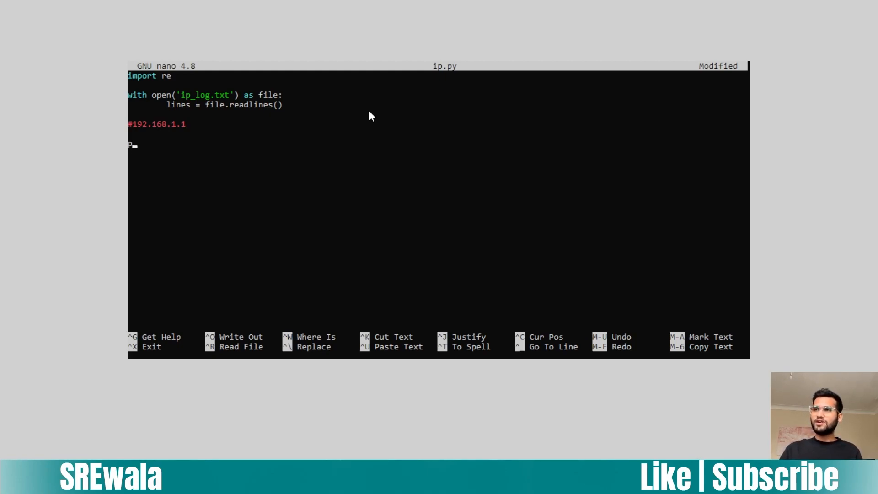
pyautogui.write('attern')
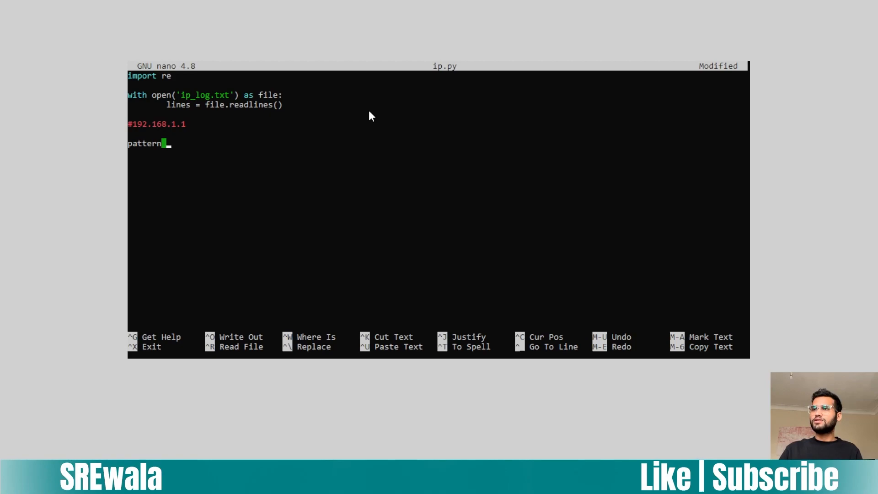
pyautogui.write('= re.com')
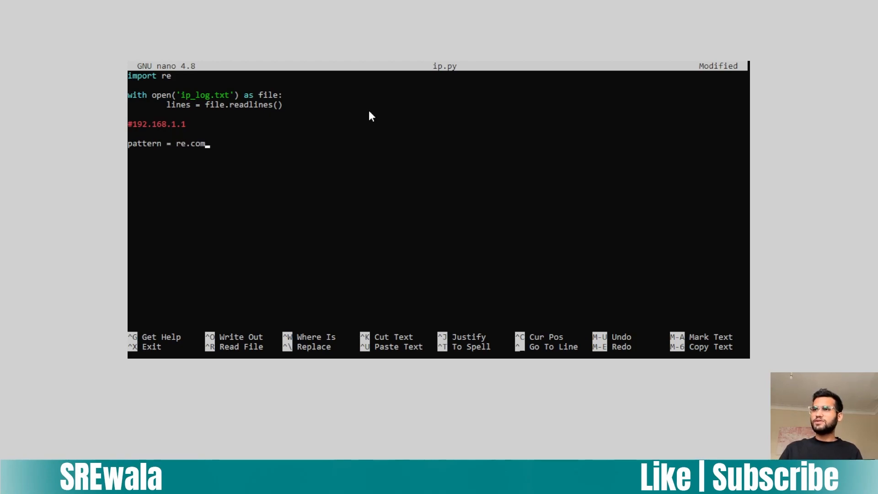
pyautogui.write('pile()')
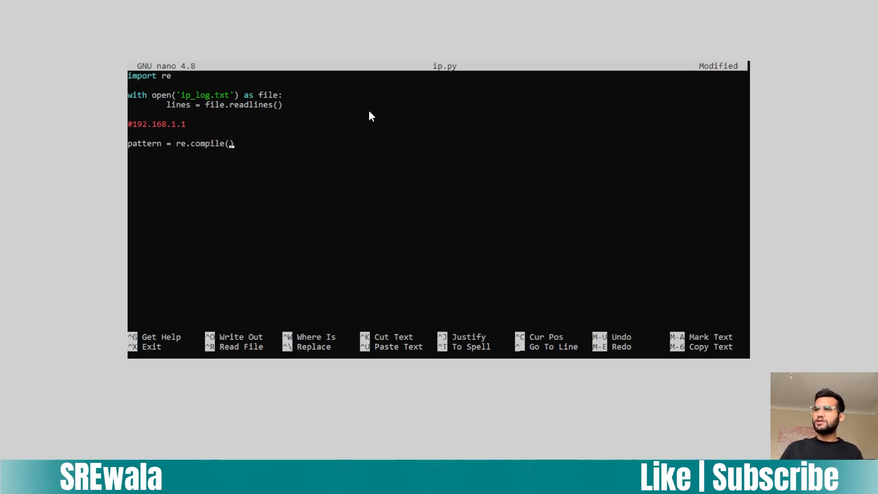
pyautogui.write("r''")
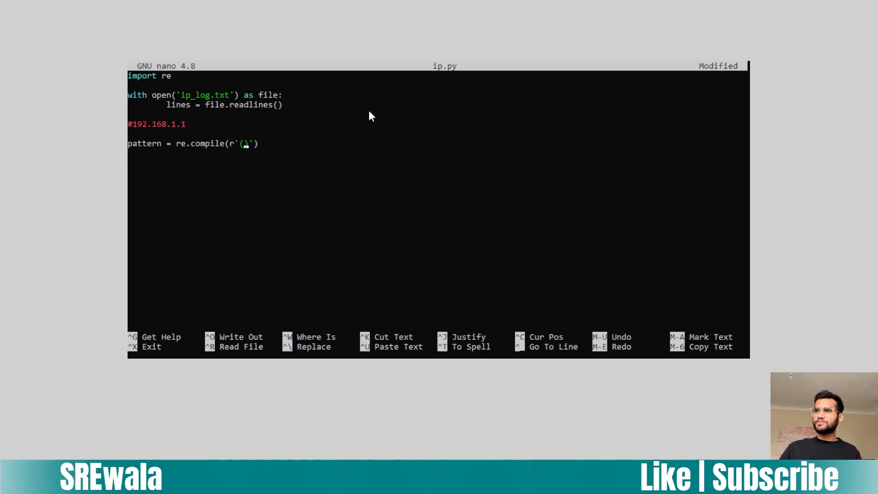
pyautogui.write('\\d')
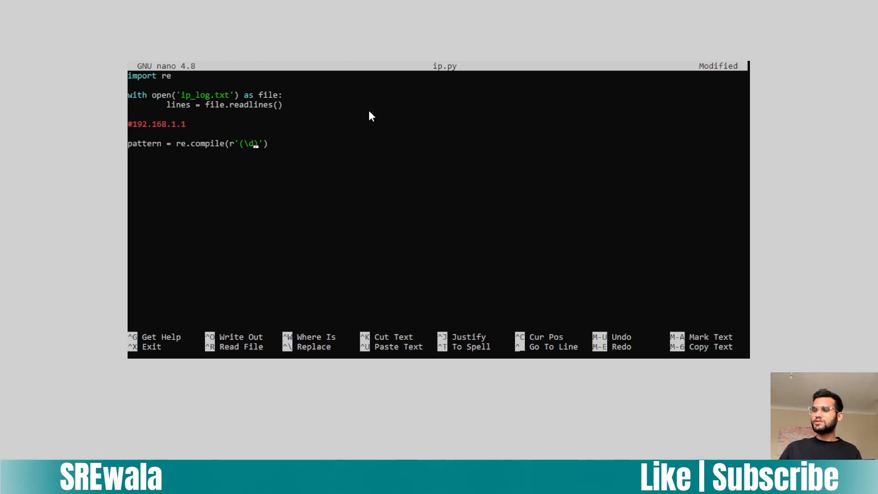
pyautogui.write('{1,3')
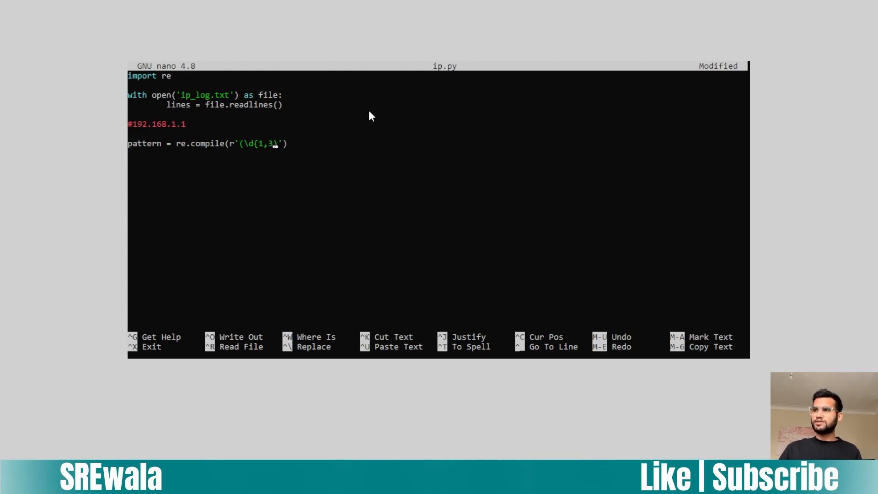
pyautogui.write('}')
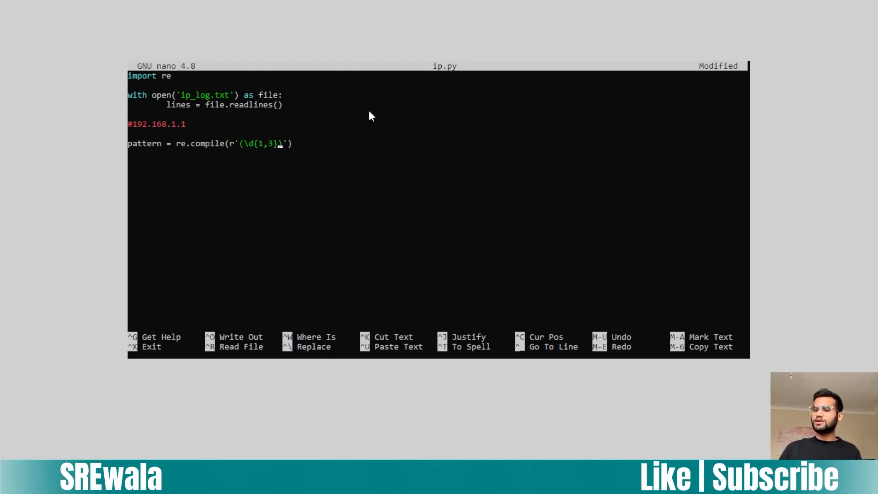
# Step: Complete the pattern with the remaining dot-separated \d{1,3} groups and start the next line
pyautogui.write('\\.\\d{1,')
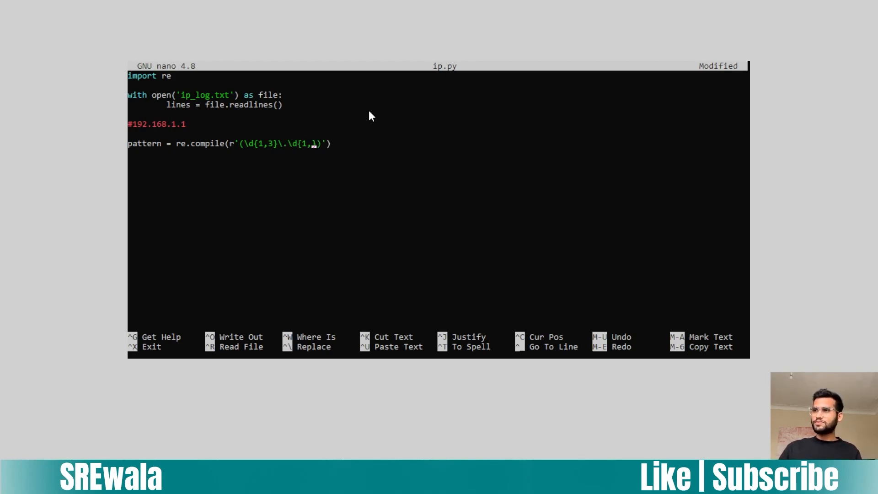
pyautogui.write('3}')
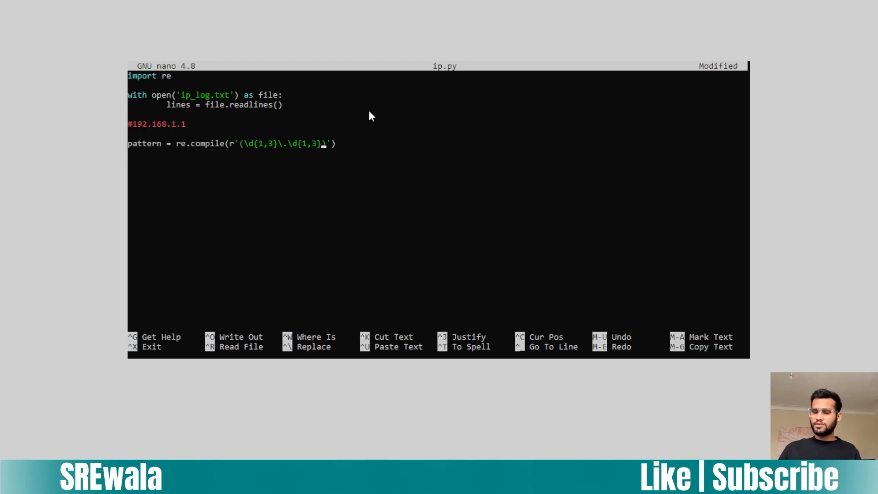
pyautogui.write('.\\')
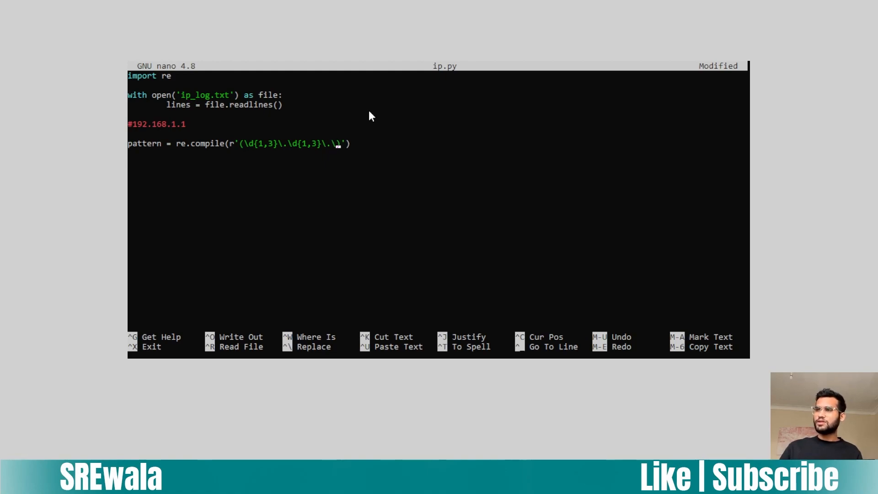
pyautogui.write('d')
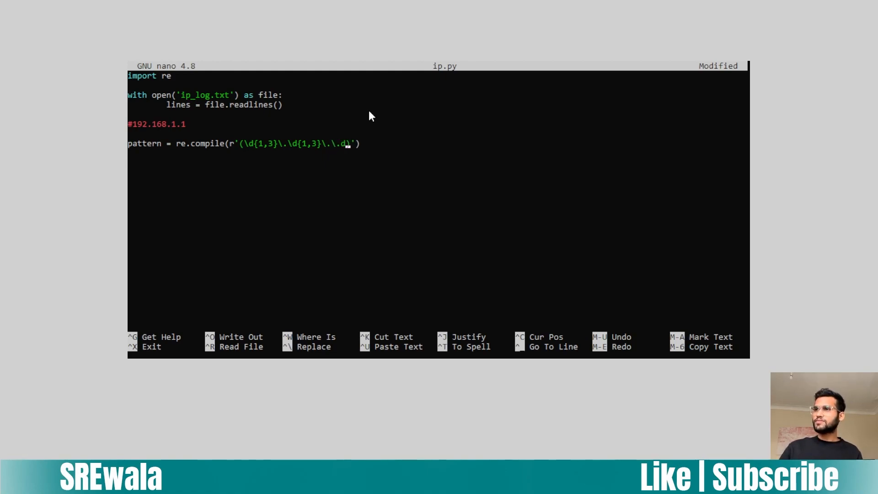
pyautogui.write('{1,3}\\')
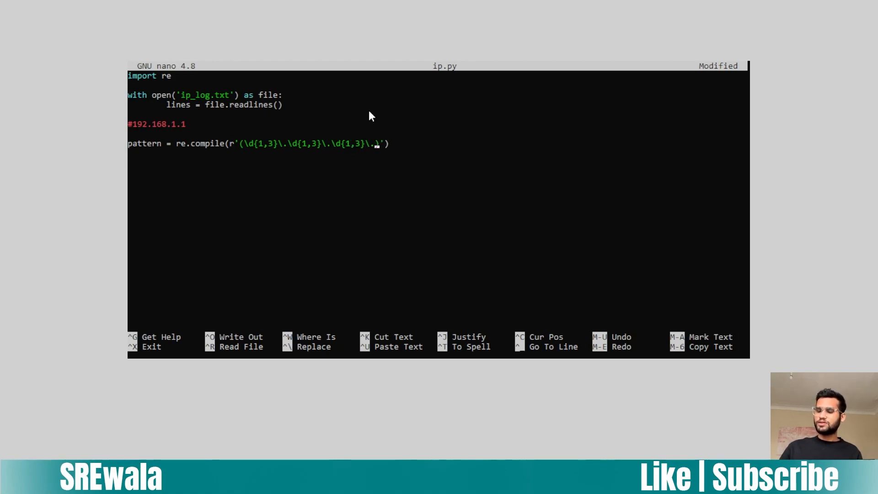
pyautogui.write('{1,3}')
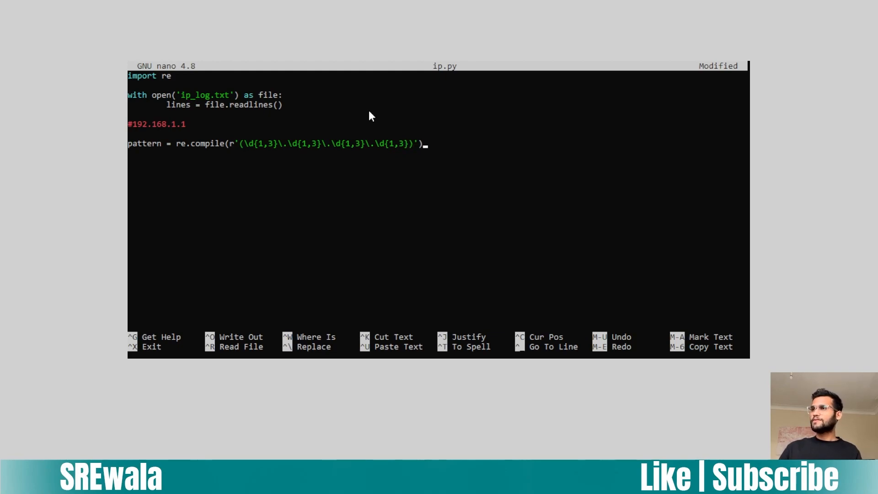
pyautogui.write('f')
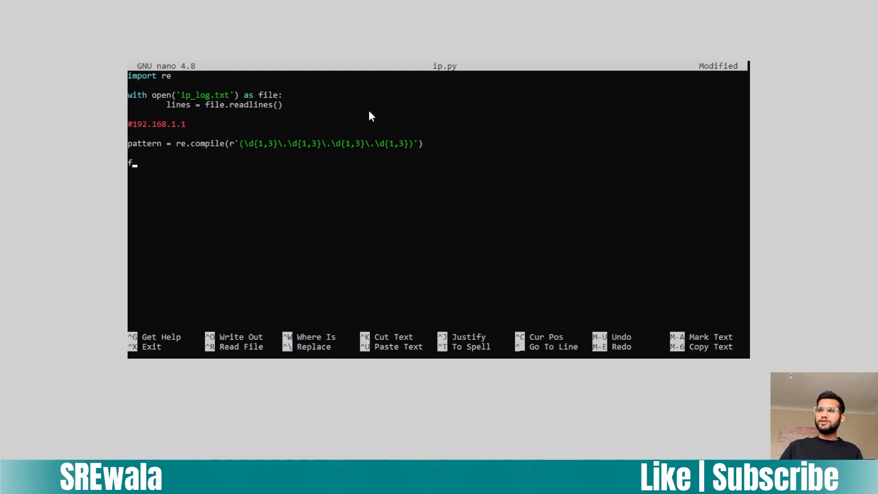
# Step: Write 'for line in lines:' with a 'line' body, then exit nano to the shell
pyautogui.write('or line in')
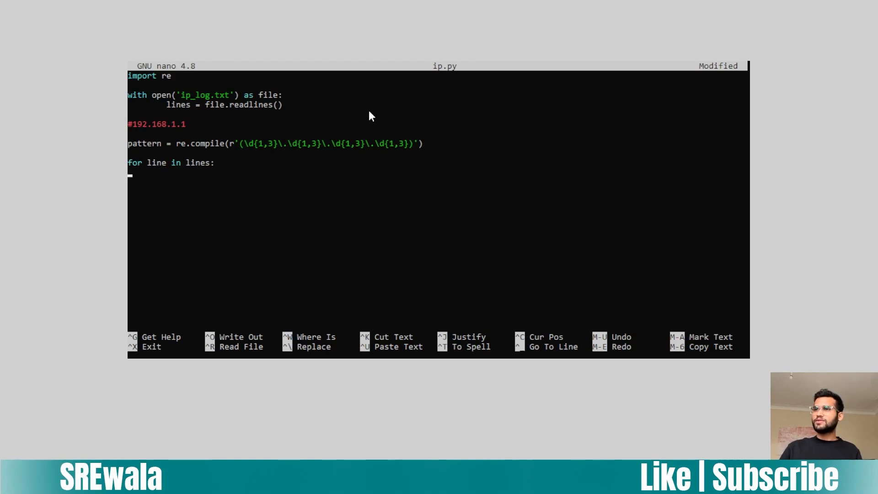
pyautogui.write('l')
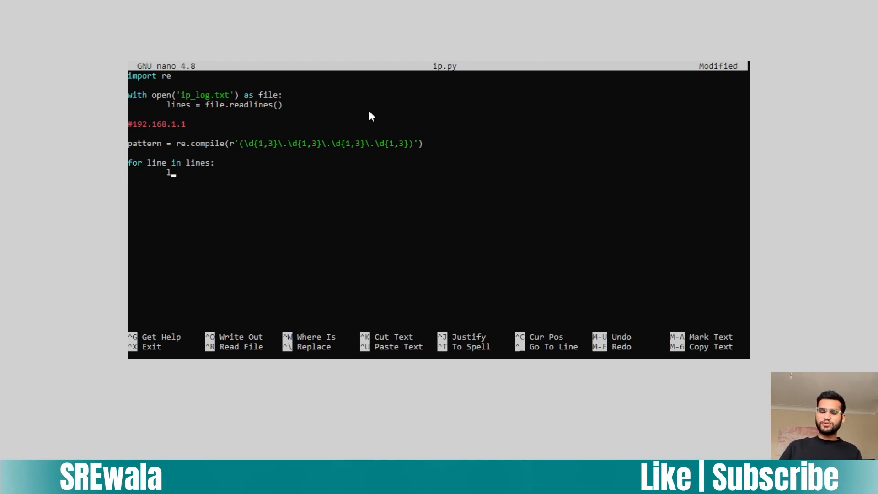
pyautogui.write('ine')
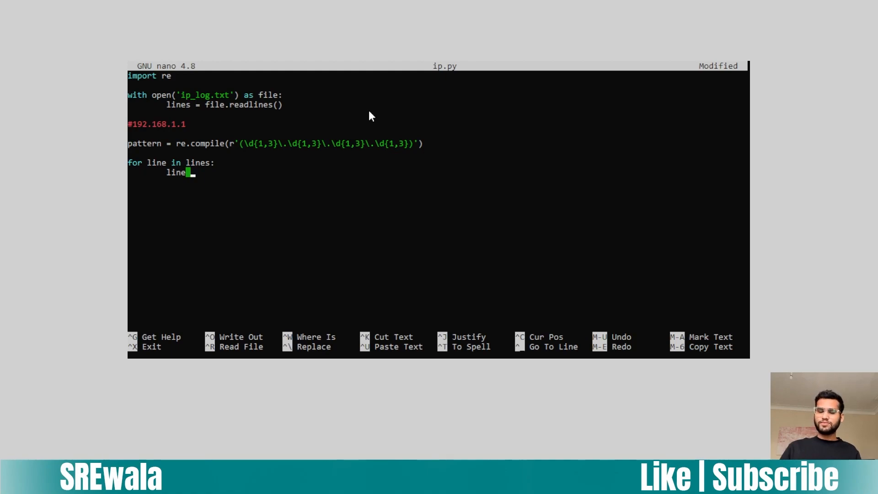
pyautogui.press('ctrl+x')
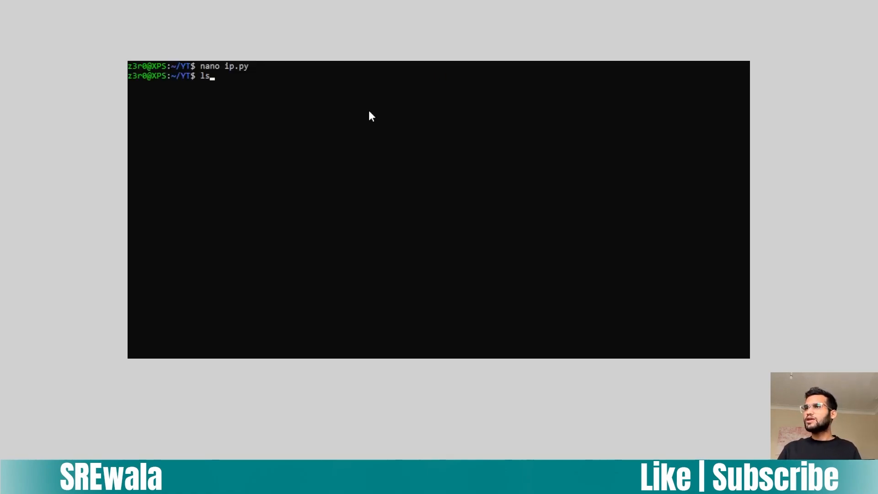
# Step: Display ip_log.txt with cat and highlight an IP address in its output
pyautogui.write('cat ip_log.txt')
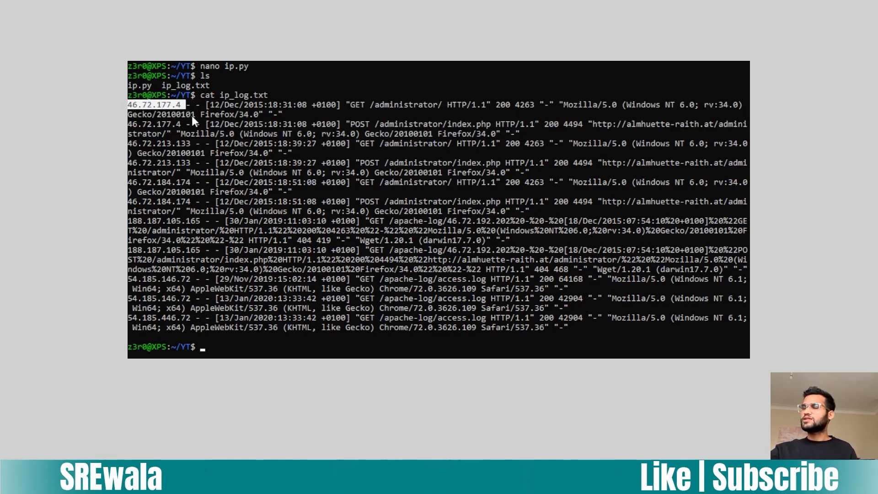
pyautogui.moveTo(196, 126)
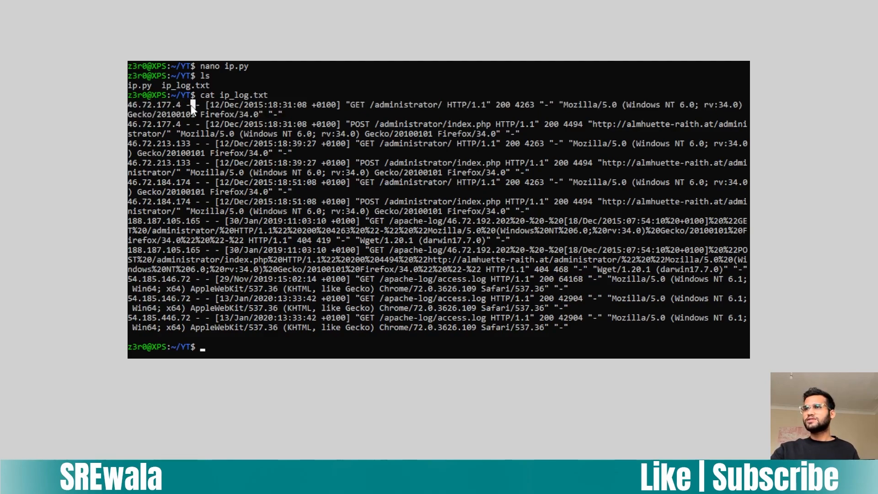
pyautogui.doubleClick(156, 104)
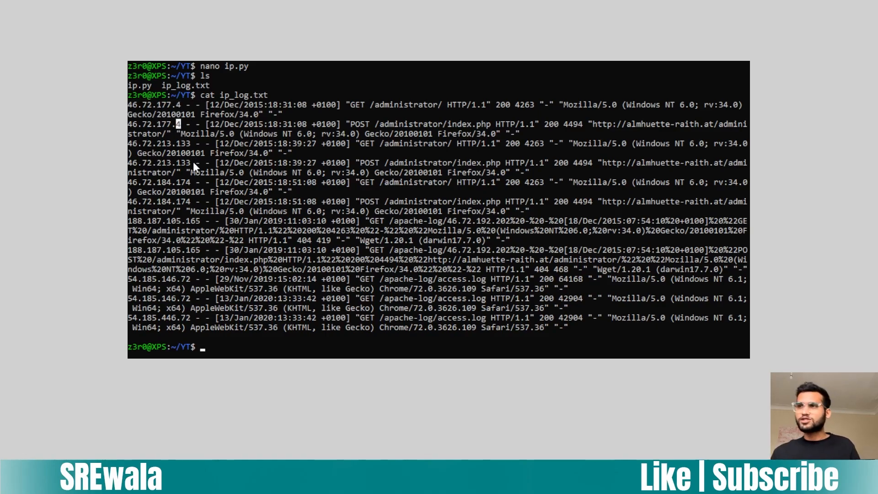
# Step: Inside the loop, keep the first field with line = line.split(" ")[0]
pyautogui.write('ls')
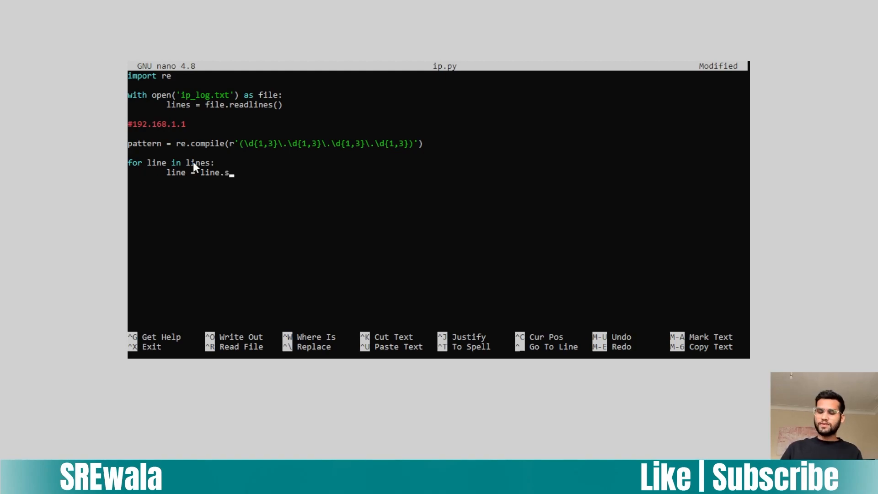
pyautogui.write('plit(')
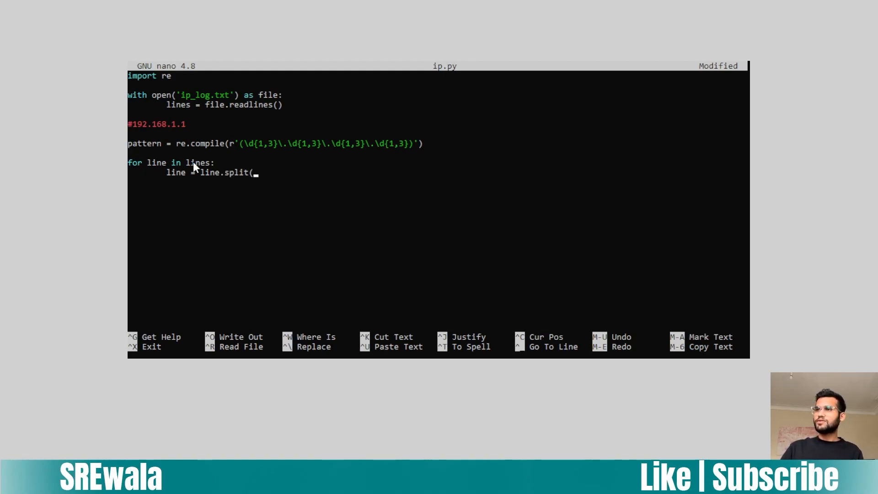
pyautogui.write('"')
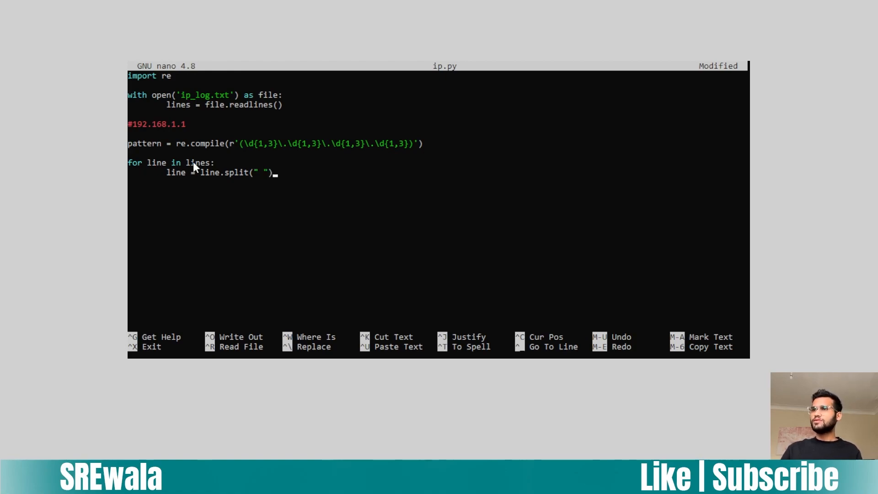
pyautogui.press('Return')
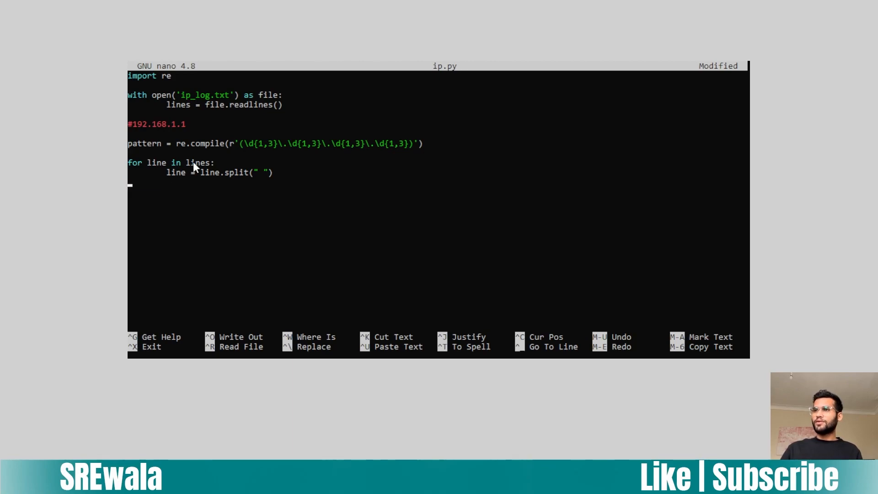
pyautogui.write('[0]')
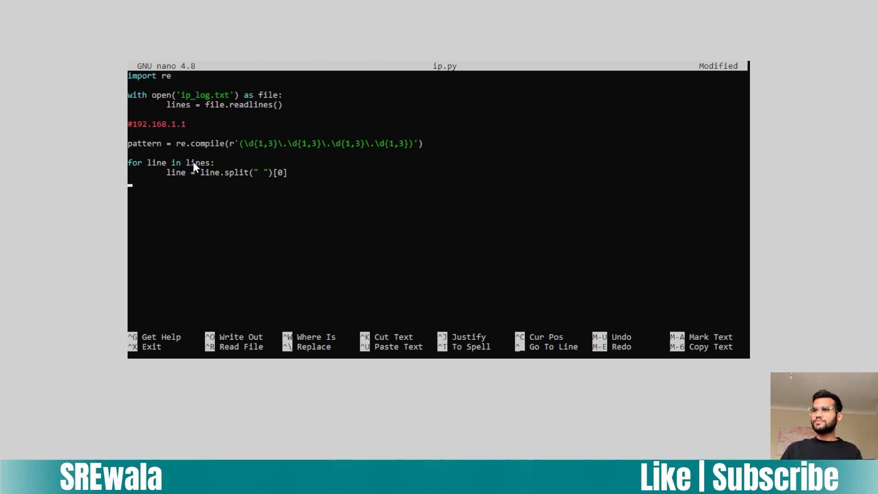
# Step: Add 'if line != "\n":' to skip empty lines and start an if_found statement
pyautogui.write('if line !')
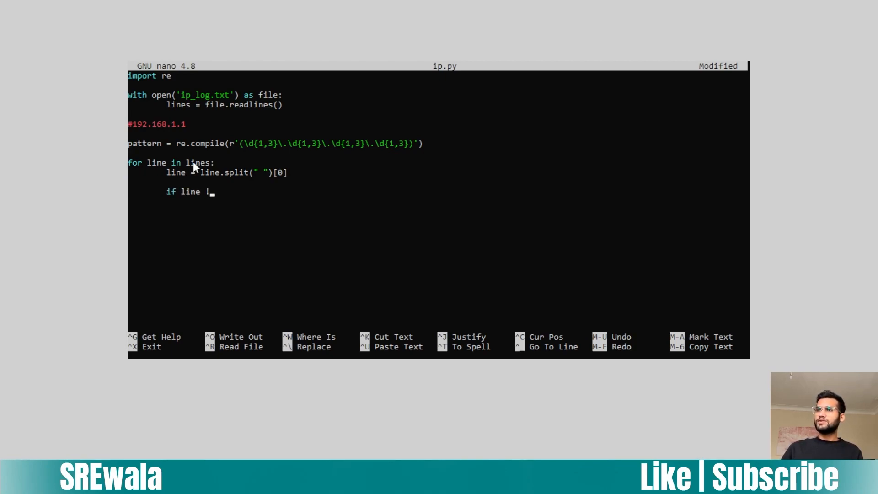
pyautogui.write('= "')
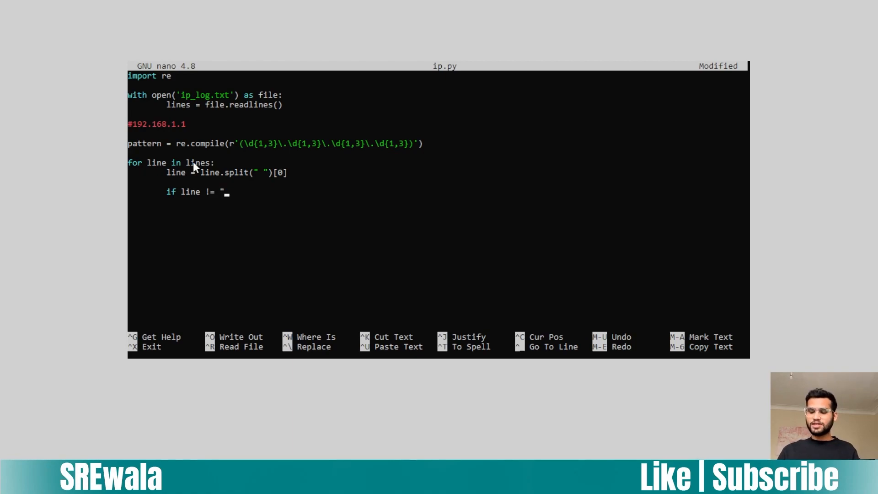
pyautogui.write('\\n"')
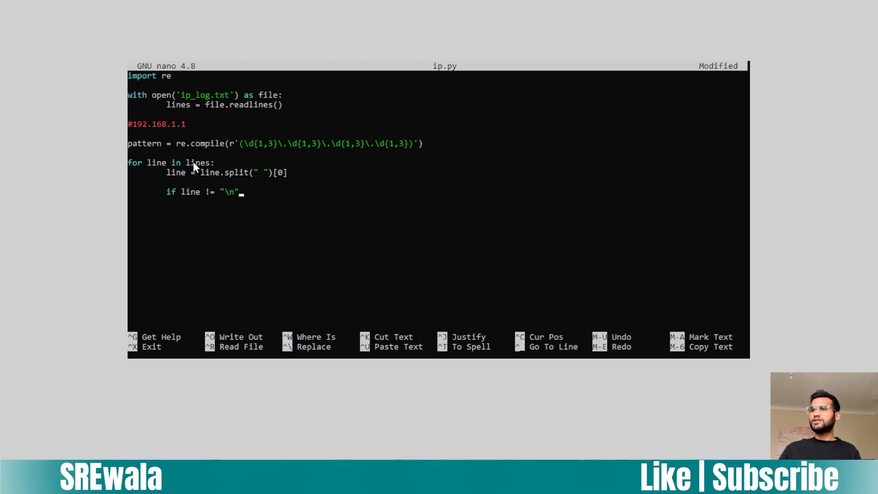
pyautogui.press('enter')
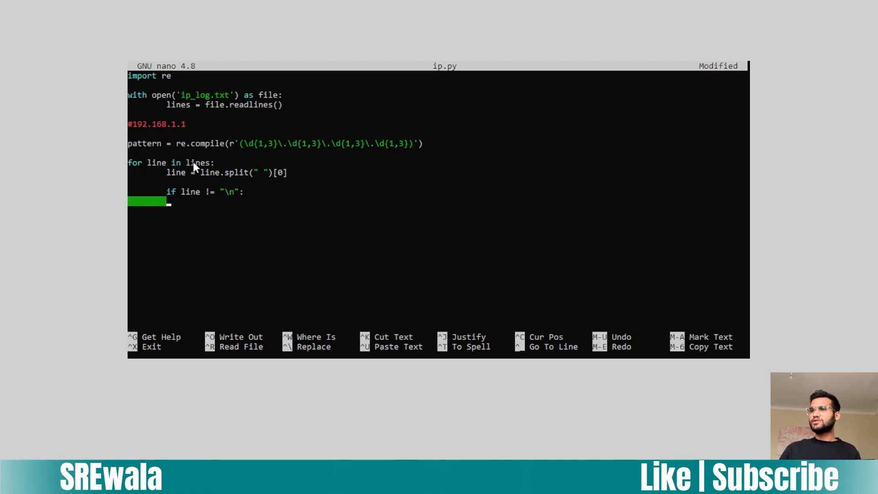
pyautogui.write('if')
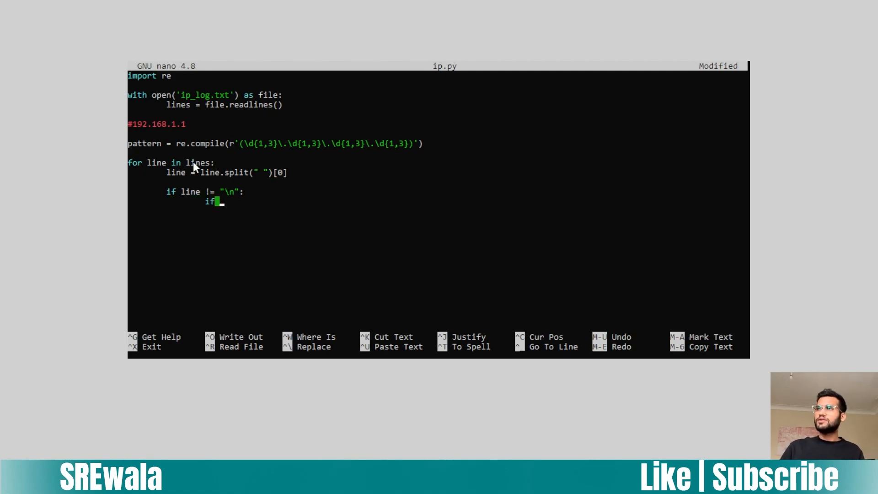
pyautogui.write('_found')
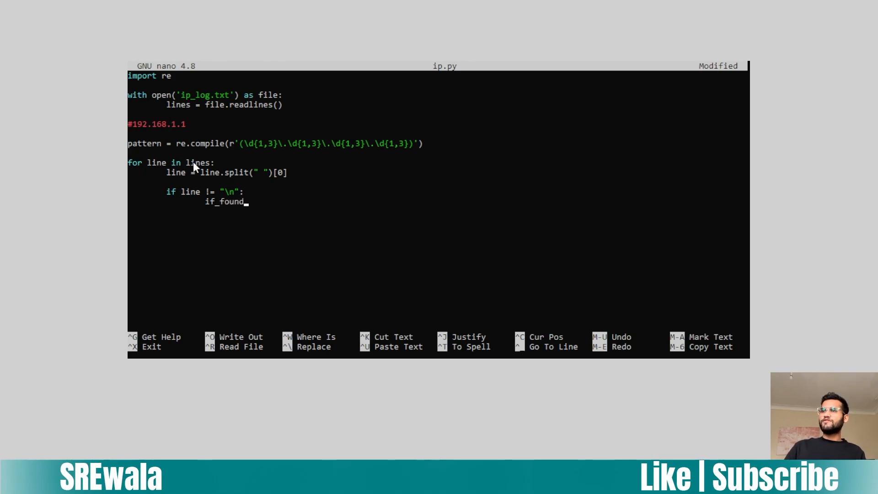
# Step: Set if_found = pattern.search(line) to test each line against the regex
pyautogui.write('= pattern.search')
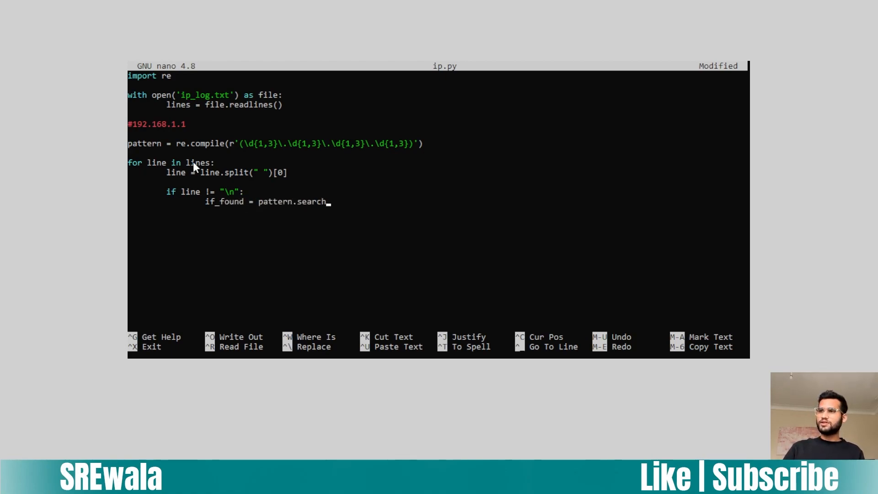
pyautogui.write('(line)')
pyautogui.write('if if_found:')
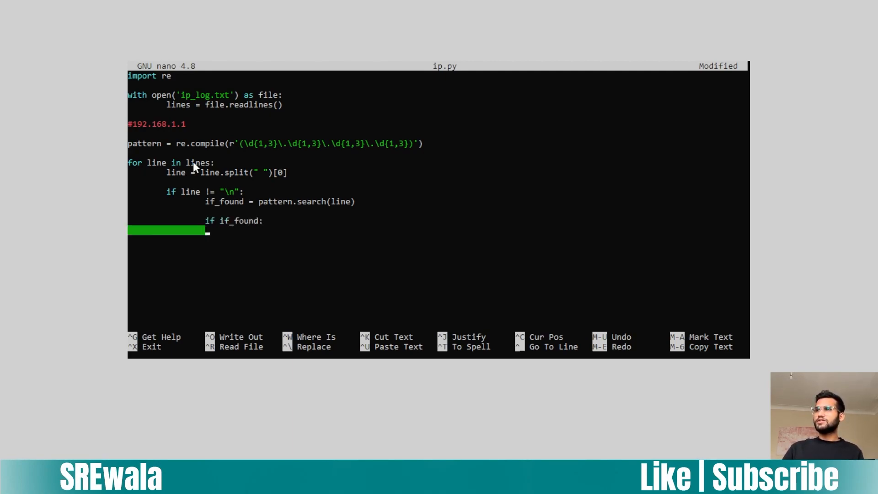
# Step: Print "Ip Address: " with the line when it matches, then exit nano
pyautogui.write('print(')
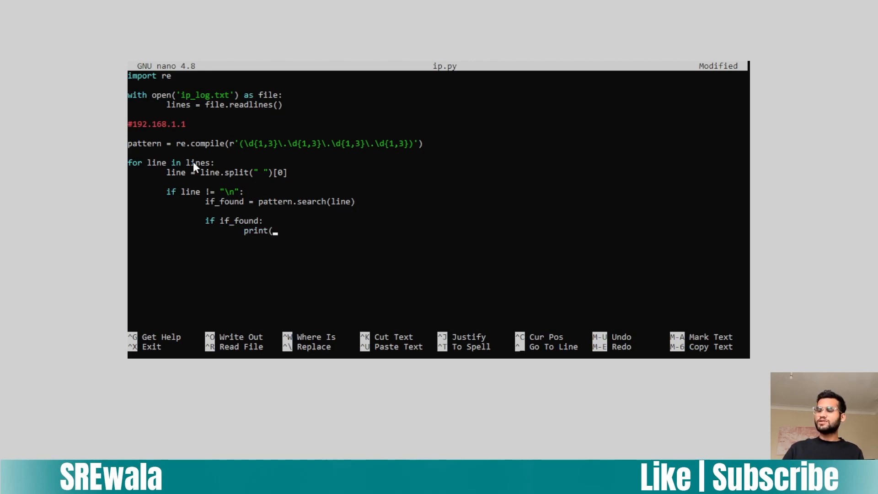
pyautogui.write('"')
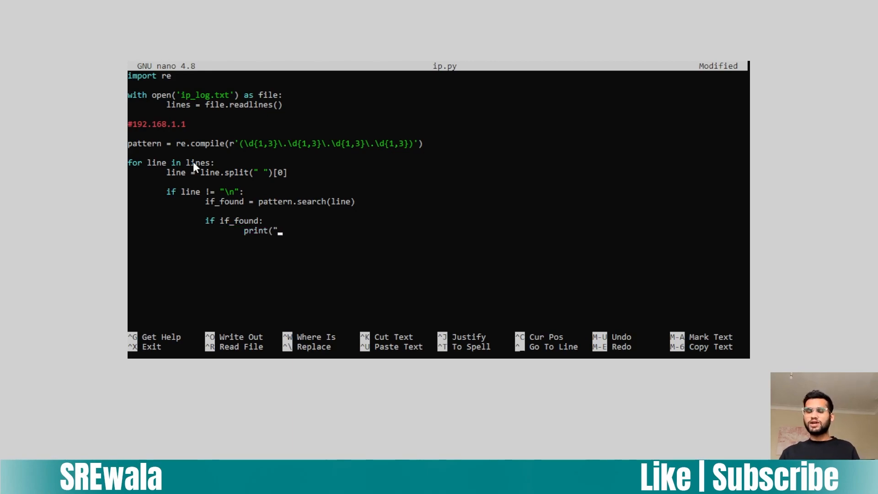
pyautogui.write('Ip')
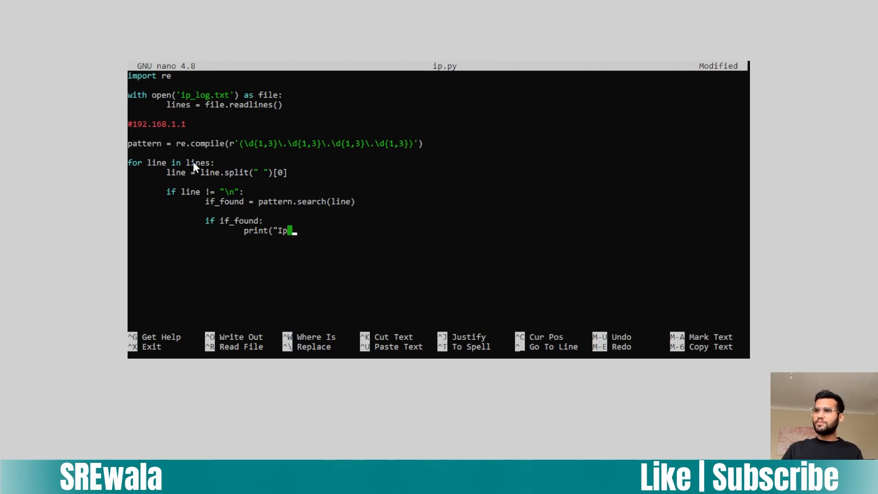
pyautogui.write('Address')
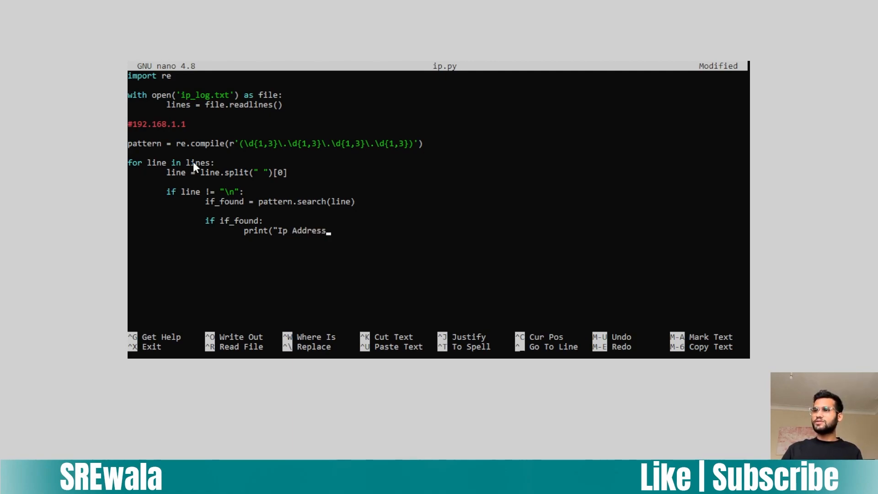
pyautogui.write(': ",')
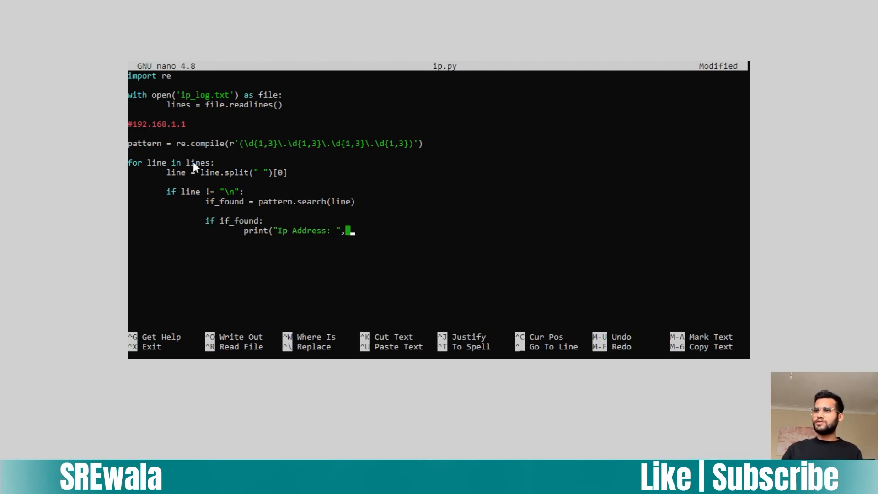
pyautogui.write('line)')
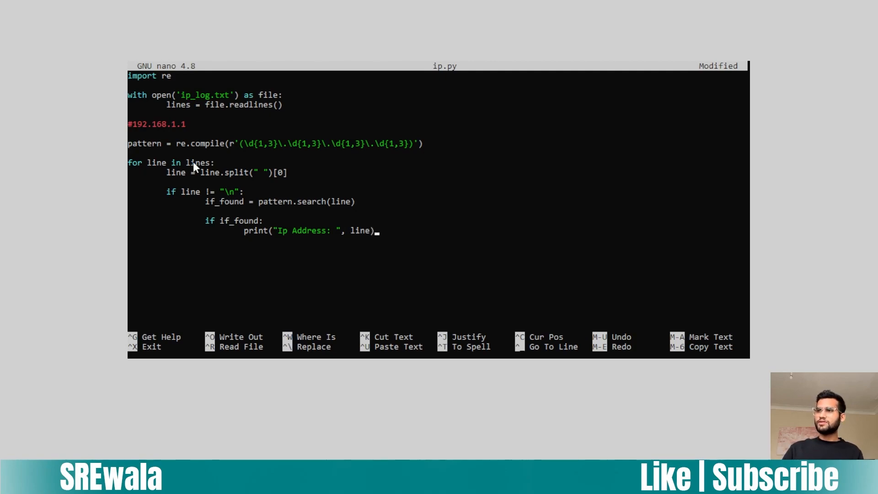
pyautogui.press('ctrl+x')
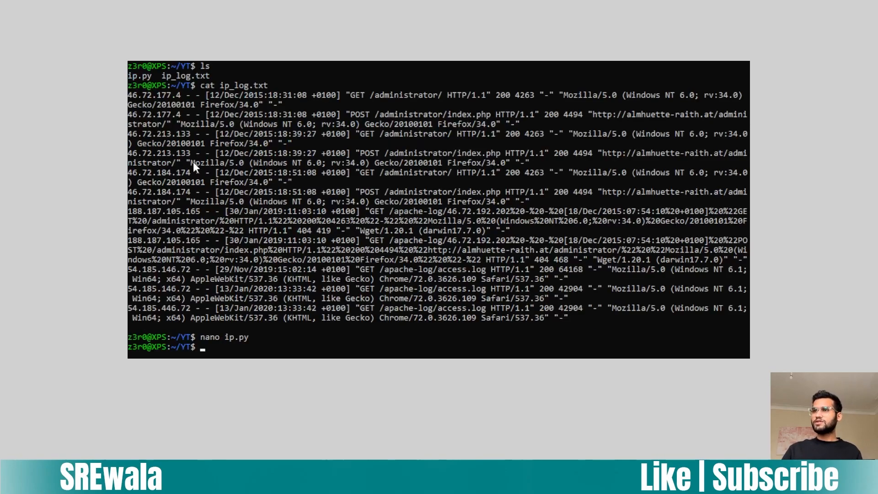
# Step: Run python3 ip.py to list the extracted IPs, then recall cat ip_log.txt
pyautogui.write('python3 ip.py')
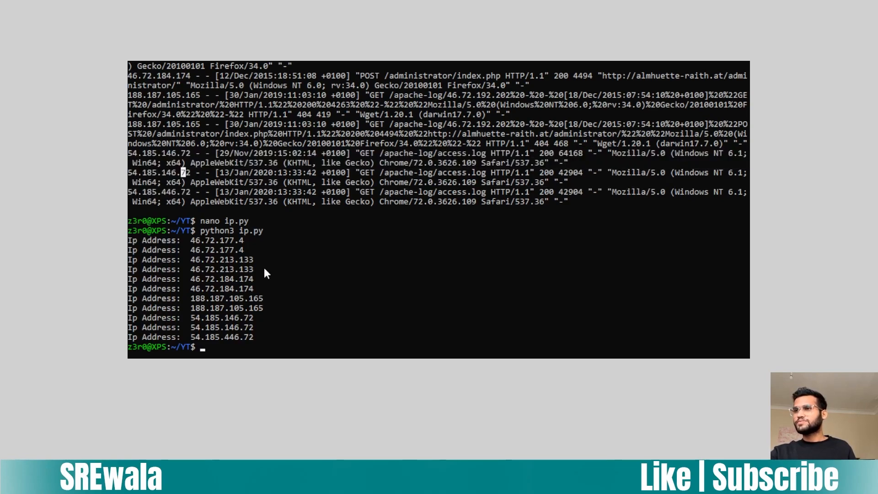
pyautogui.moveTo(291, 262)
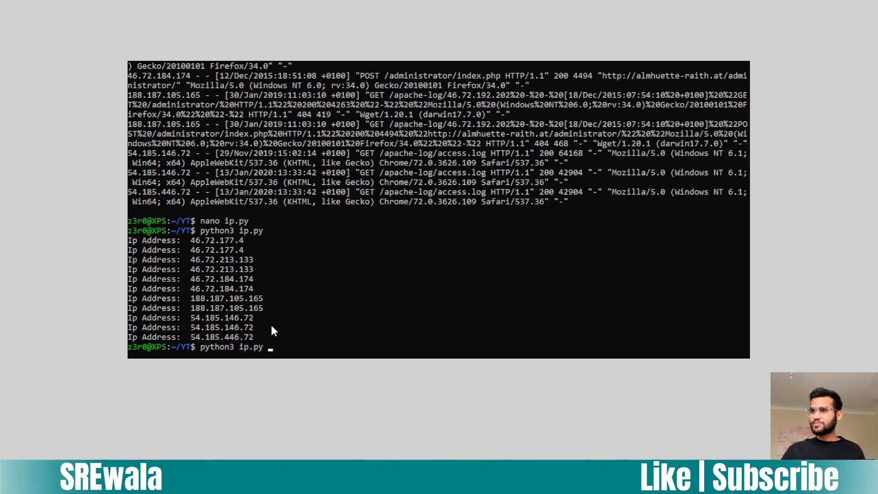
pyautogui.write('cat ip_log.txt')
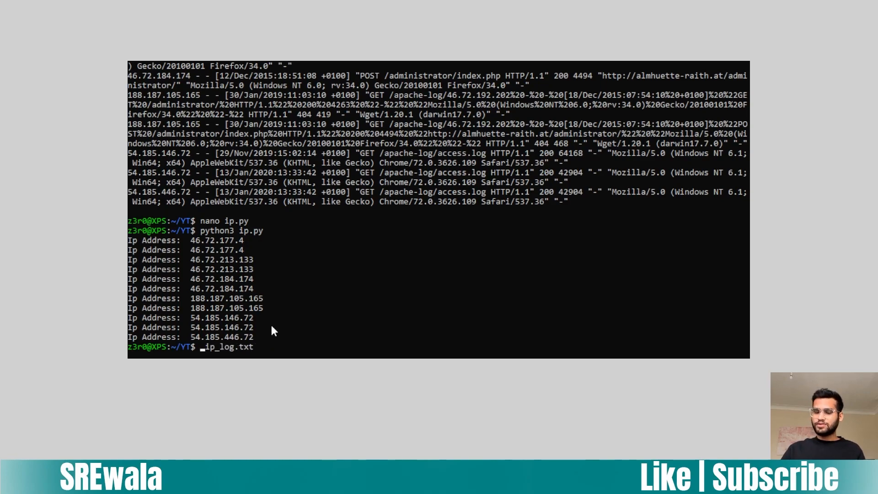
# Step: Append a bogus '983.121.1.1 - adsad' entry to ip_log.txt in nano and save it
pyautogui.write('nanp')
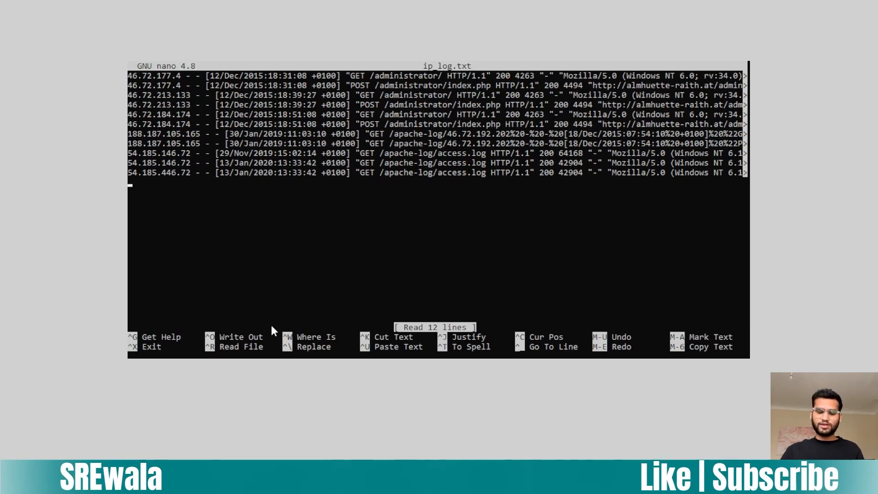
pyautogui.write('983.121')
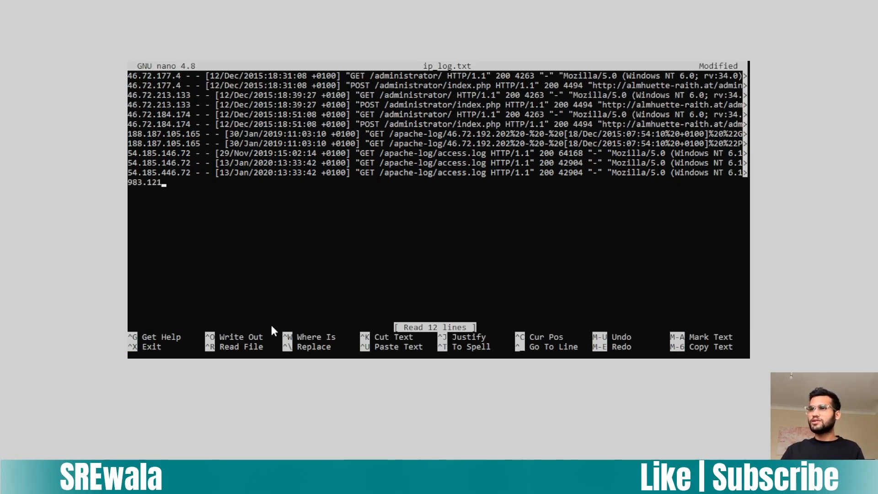
pyautogui.write('.1.1 - adsad')
pyautogui.write('python3 ip.py')
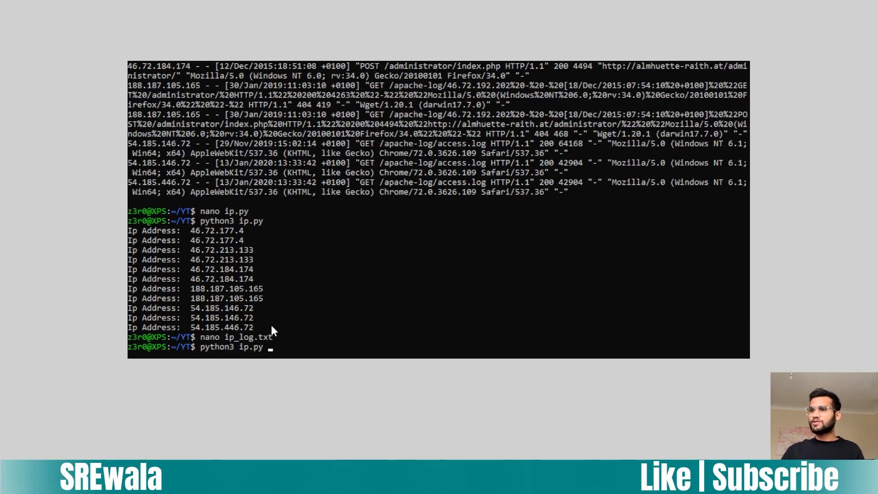
# Step: Run python3 ip.py to show 983.121.1.1 wrongly matched, then reopen the files in nano
pyautogui.press('enter')
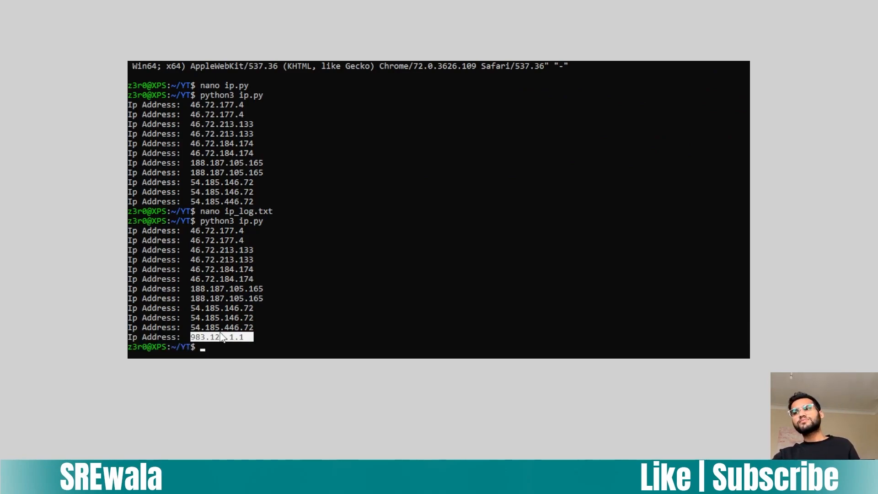
pyautogui.write('python3 ip.py')
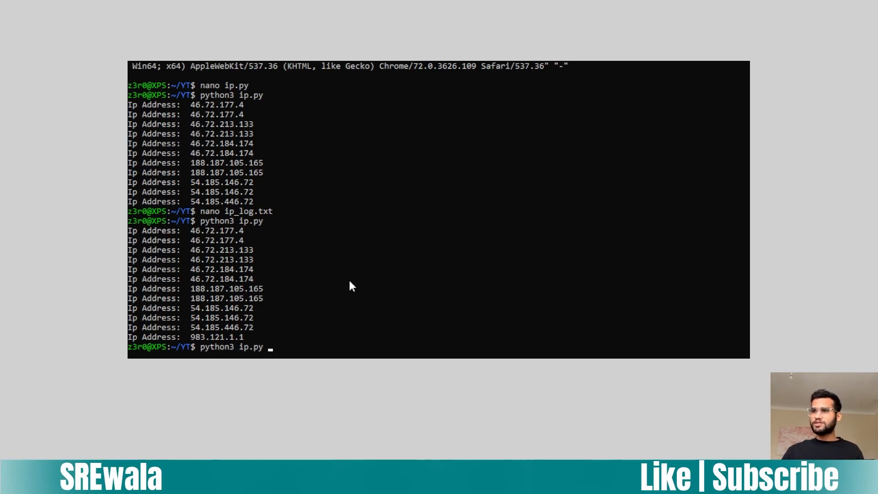
pyautogui.write('nano ip_log.txt')
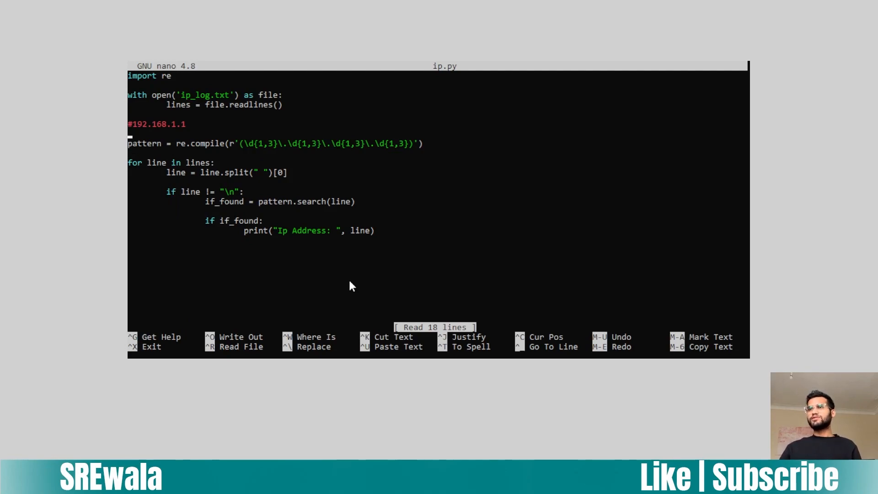
# Step: Add comment lines noting the octet range 0-255 and the single-digit cases 0-9 and [1-9]
pyautogui.press('Enter')
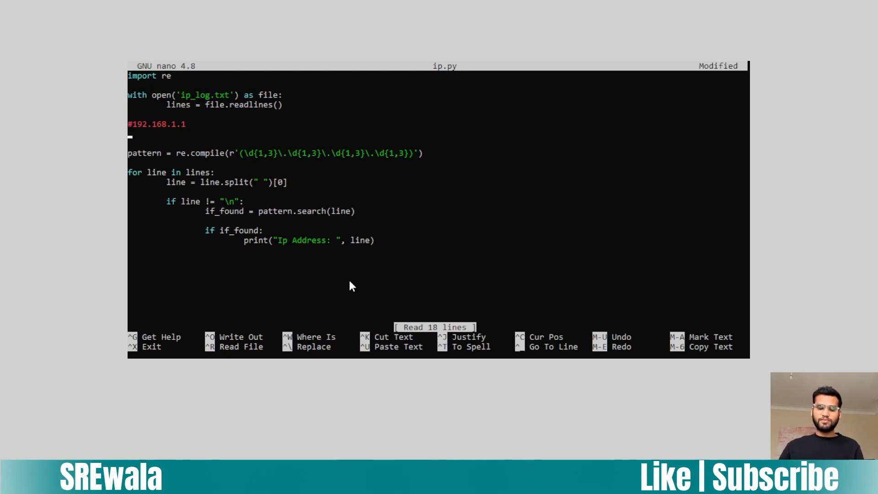
pyautogui.write('#')
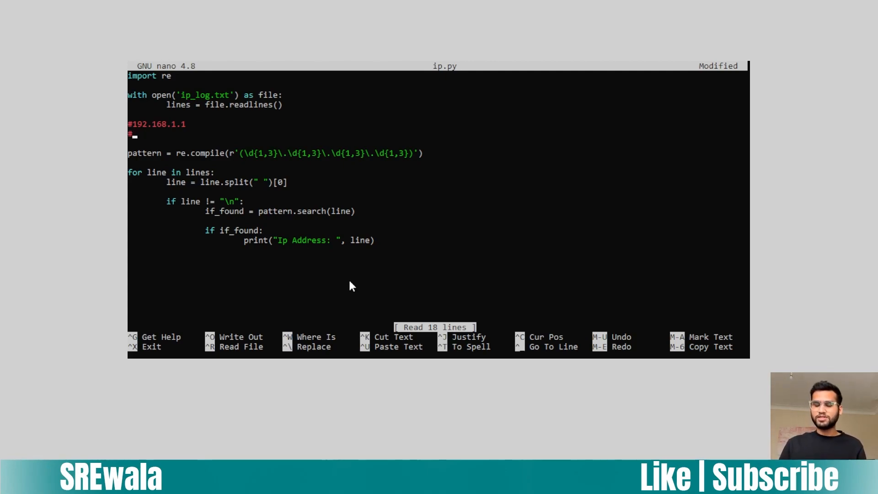
pyautogui.write('0-255')
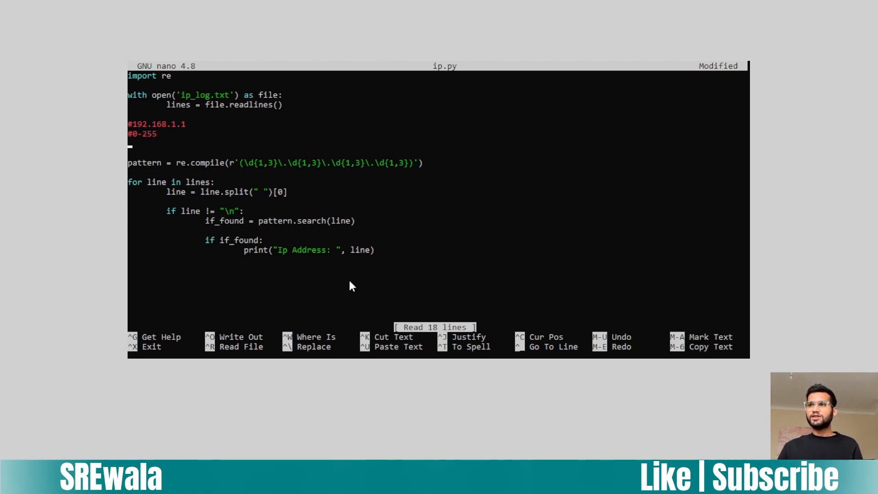
pyautogui.write('#')
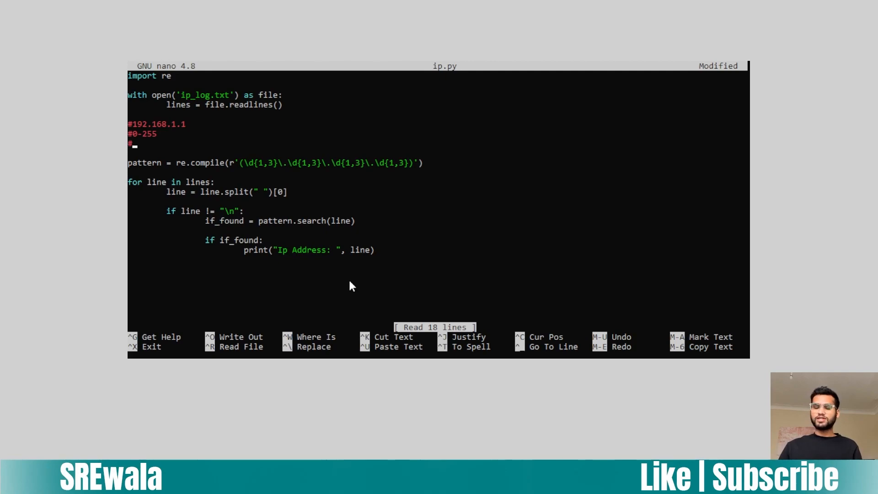
pyautogui.write('0-9')
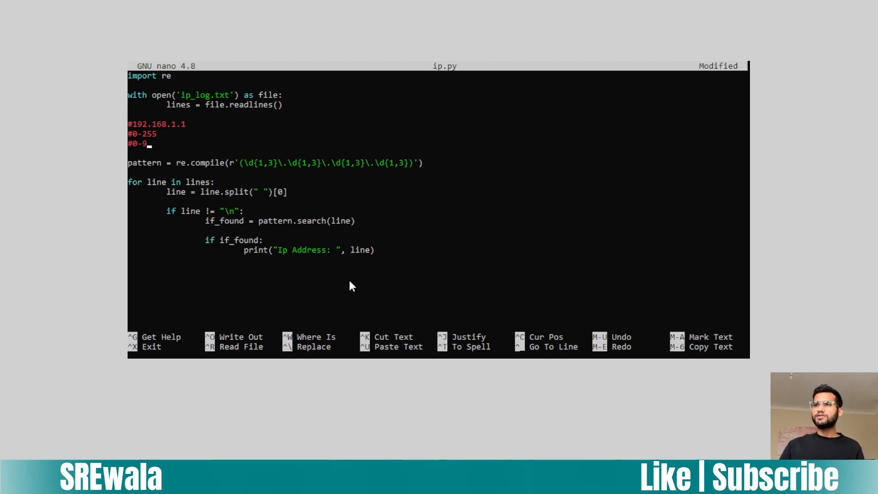
pyautogui.press('enter')
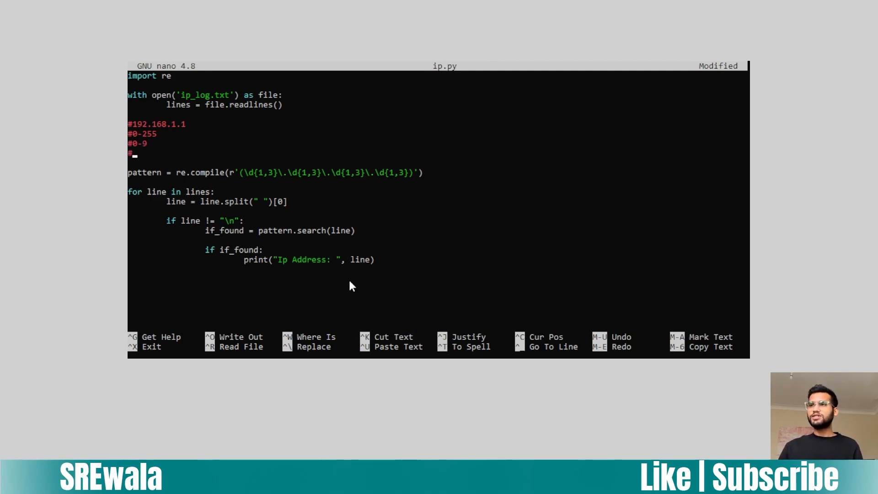
pyautogui.write('[')
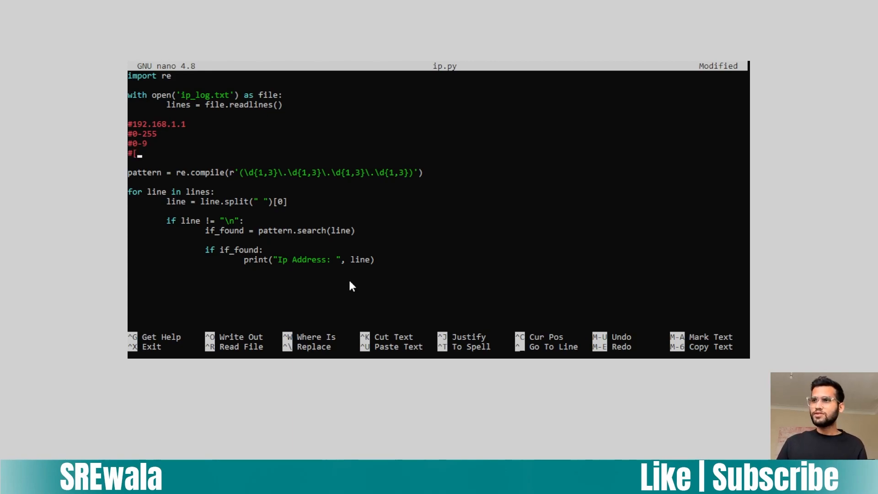
pyautogui.write('1-9')
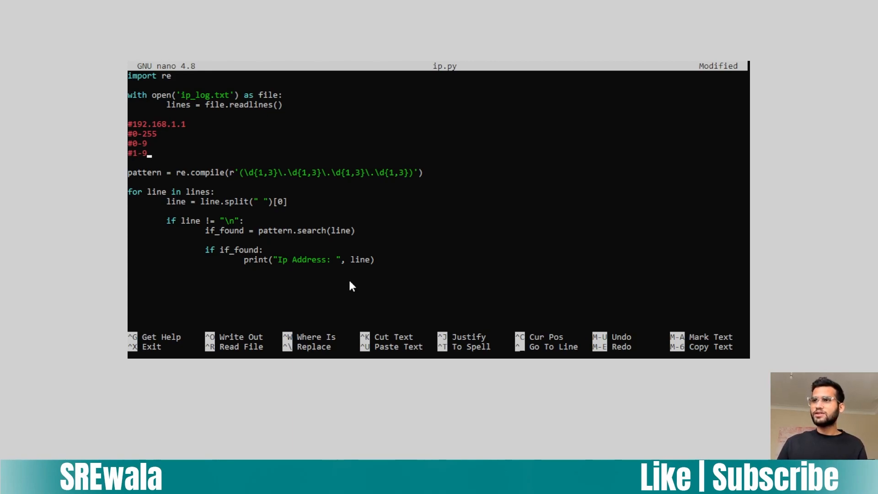
pyautogui.write(', 0-9')
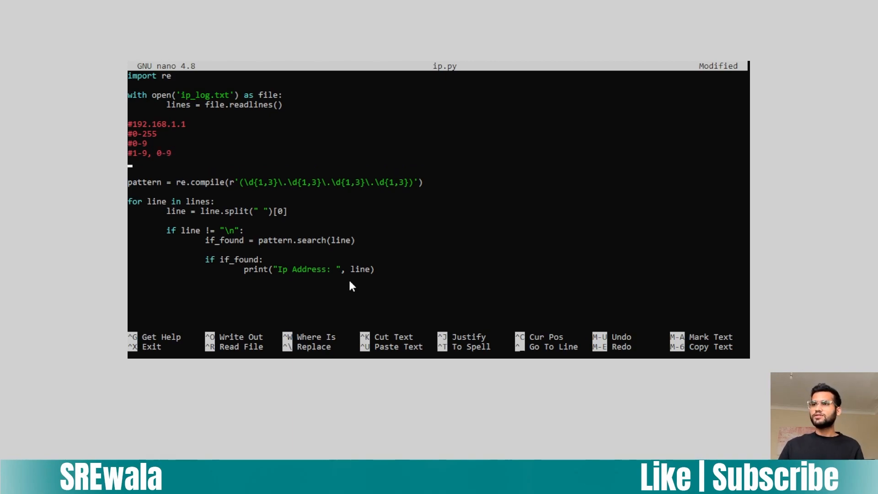
# Step: Add comment cases 1,[0-9],[0-9] and 2,[0-4][0-9] for the 100-249 octets
pyautogui.write('#')
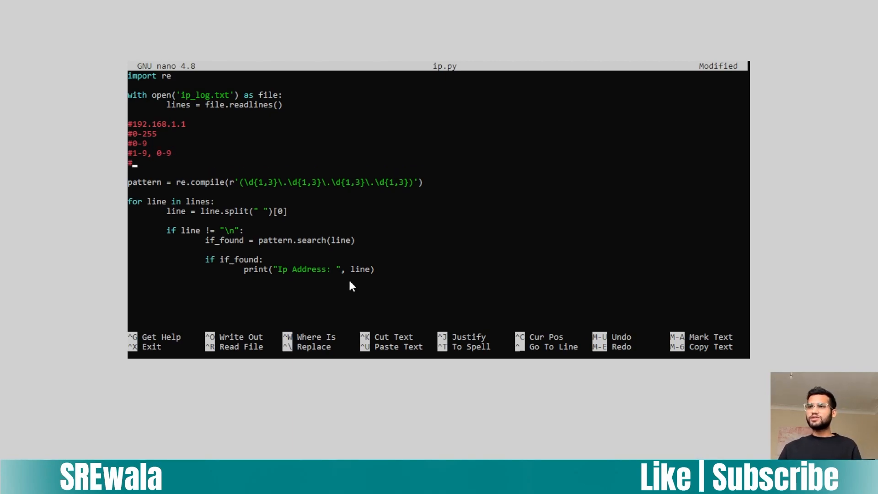
pyautogui.write('1')
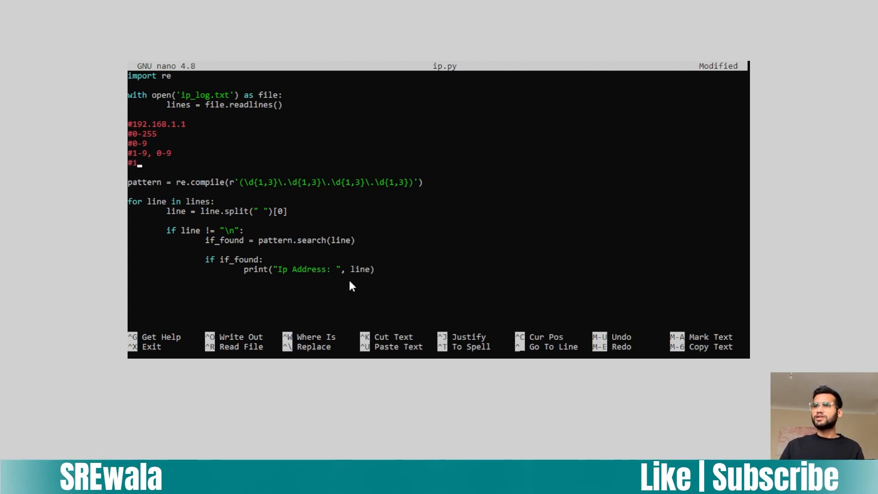
pyautogui.write(',')
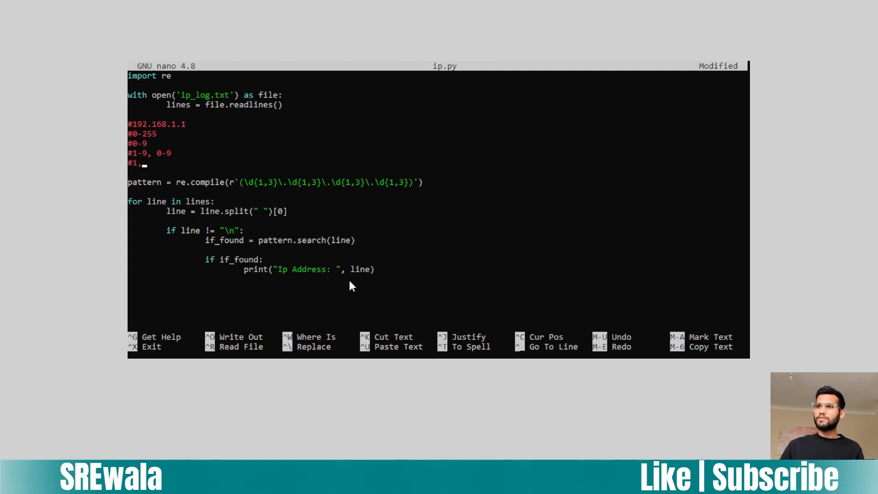
pyautogui.write('[0-')
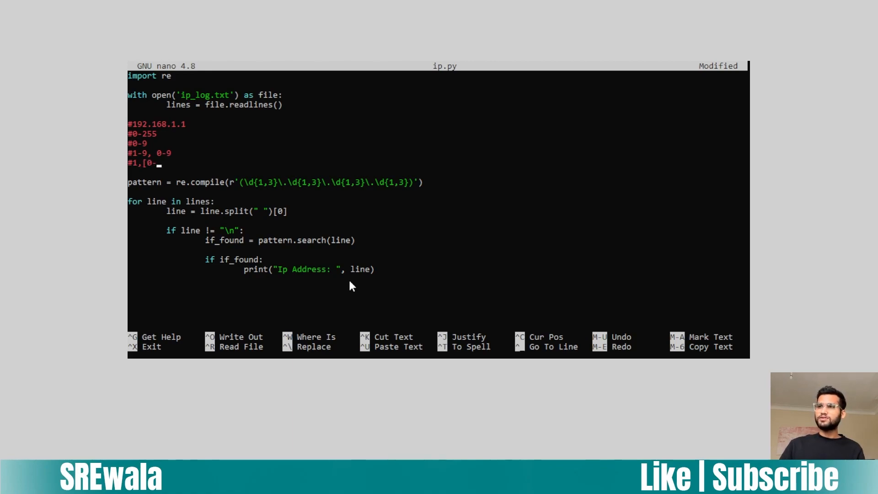
pyautogui.write('9]')
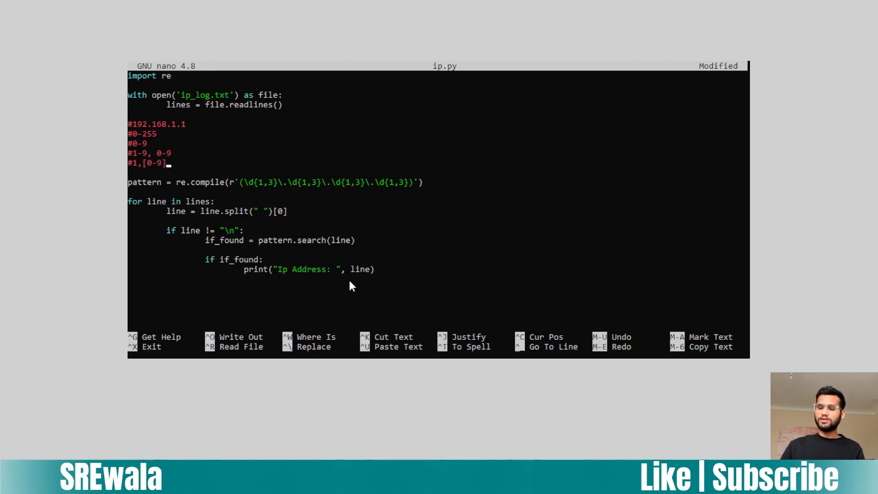
pyautogui.write(',[0')
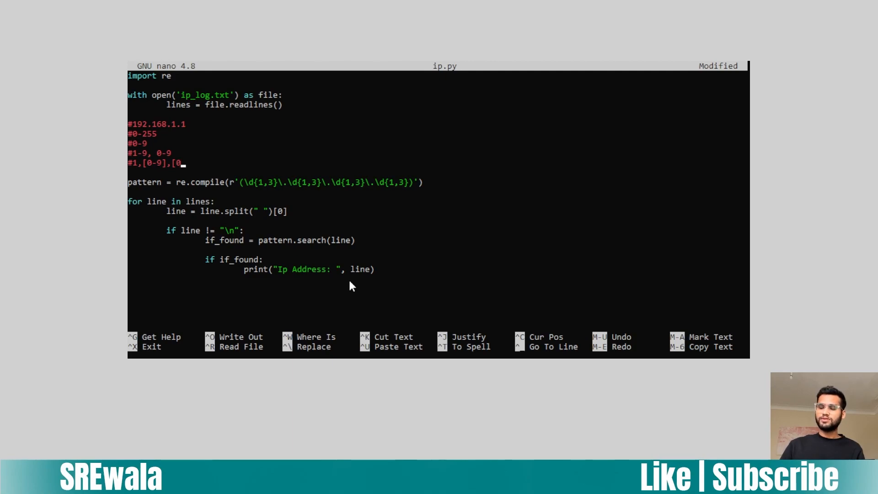
pyautogui.write('-9]')
pyautogui.write('#')
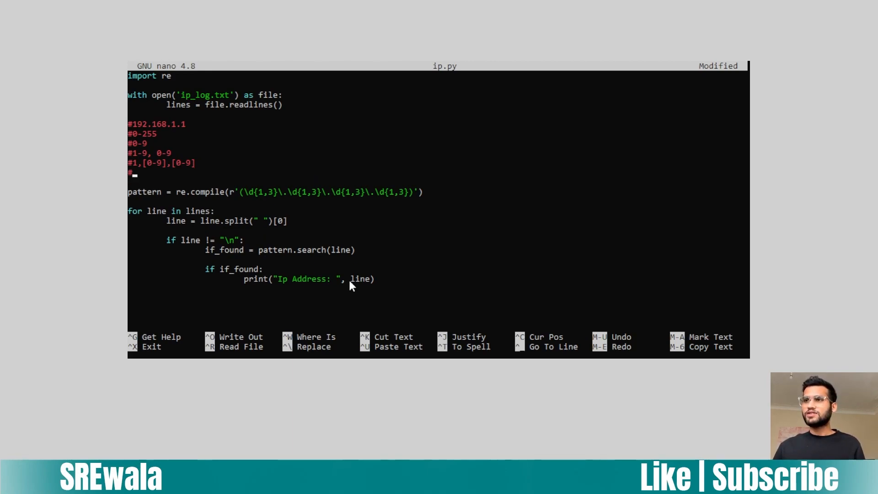
pyautogui.write('2')
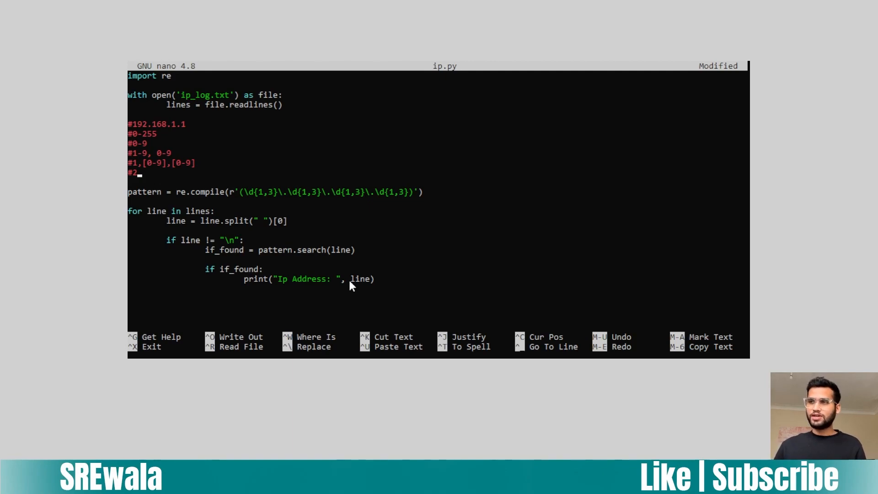
pyautogui.write(',[0-')
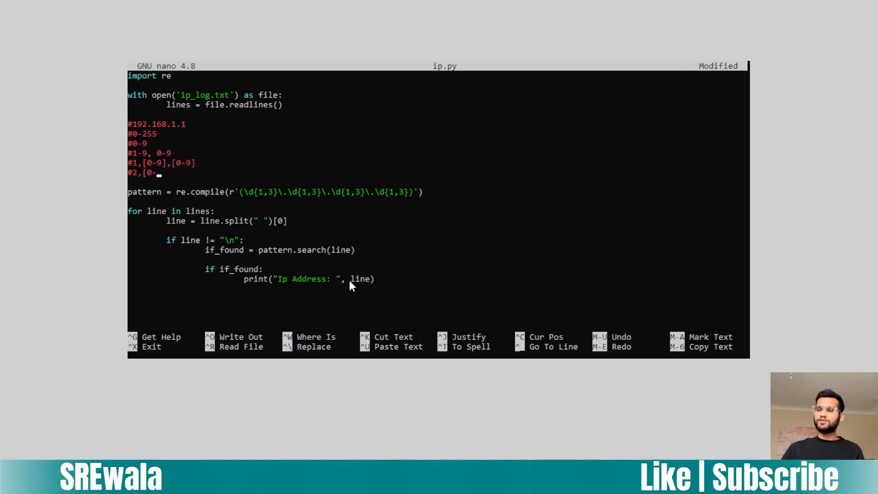
pyautogui.write('4]')
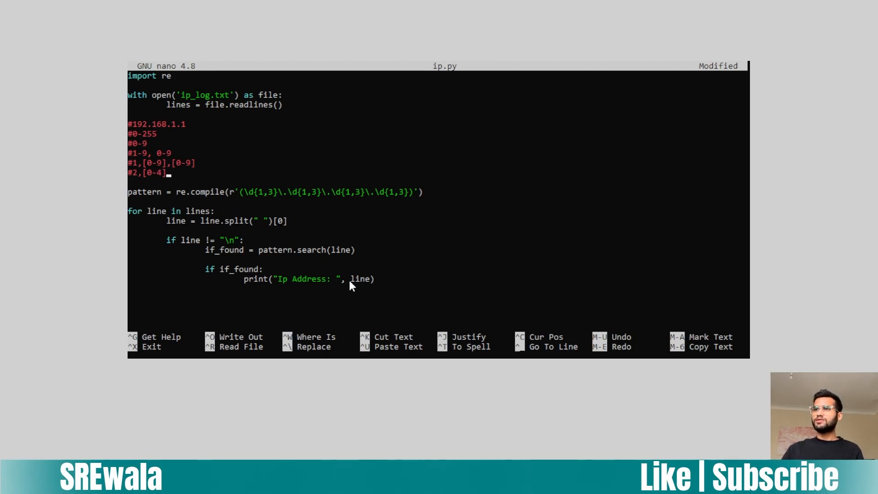
pyautogui.write('[')
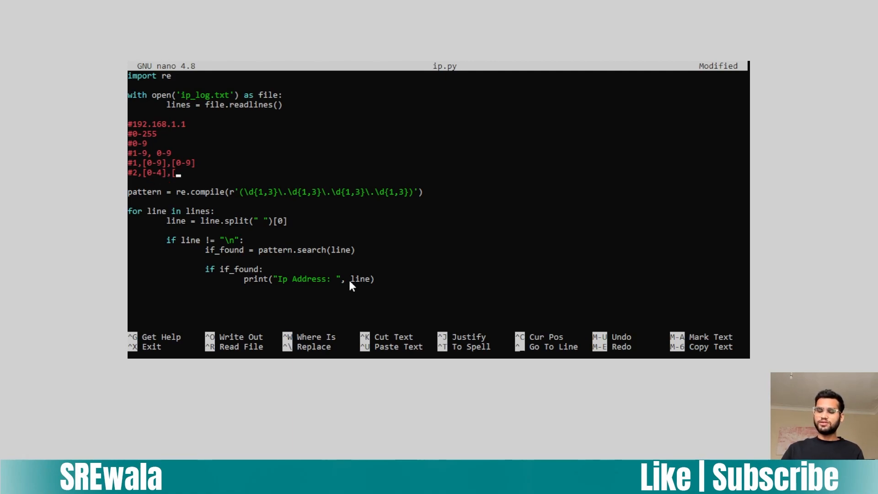
pyautogui.write('0-9]')
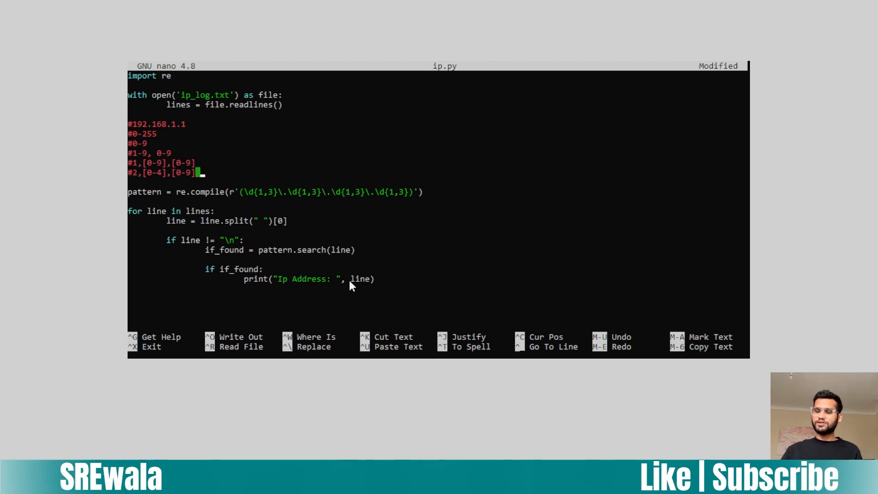
# Step: Finish the breakdown with a #25,[0-5] comment line for octets 250-255
pyautogui.press('Enter')
pyautogui.write('#')
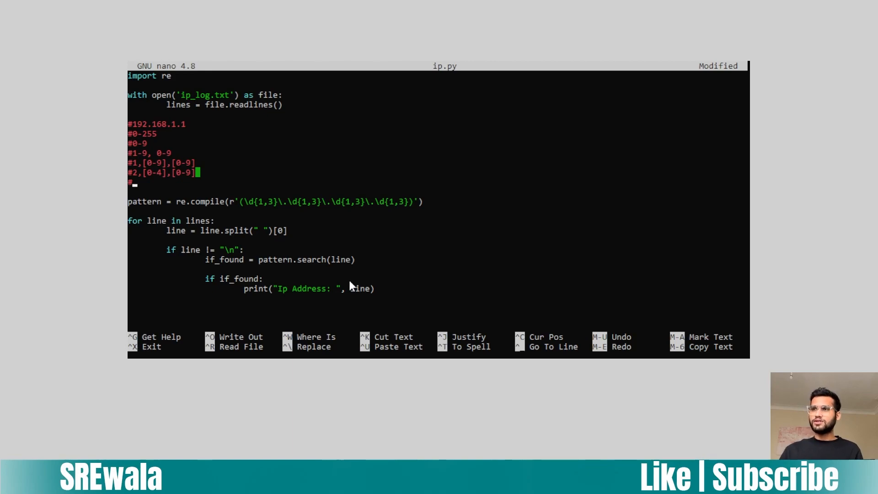
pyautogui.write('2')
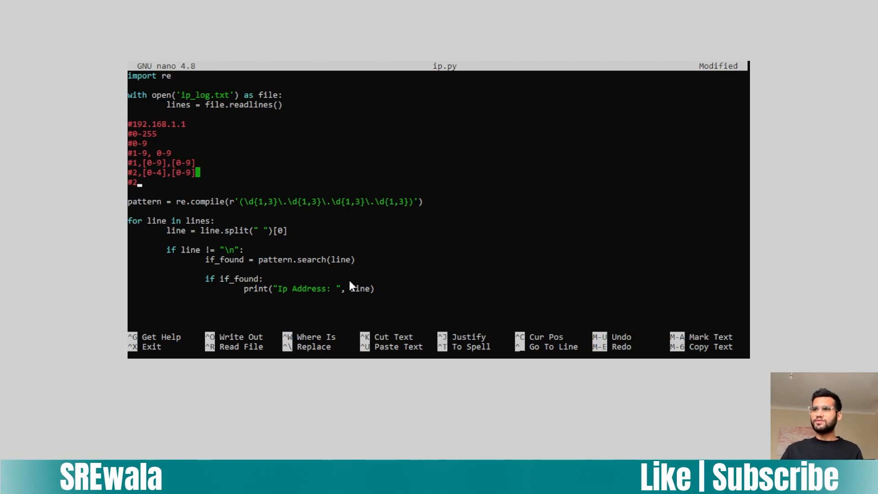
pyautogui.write('5')
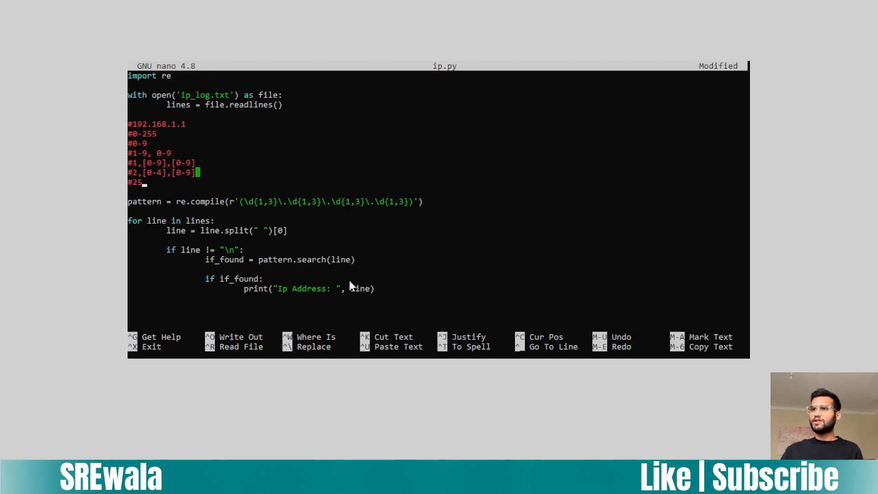
pyautogui.write(',[')
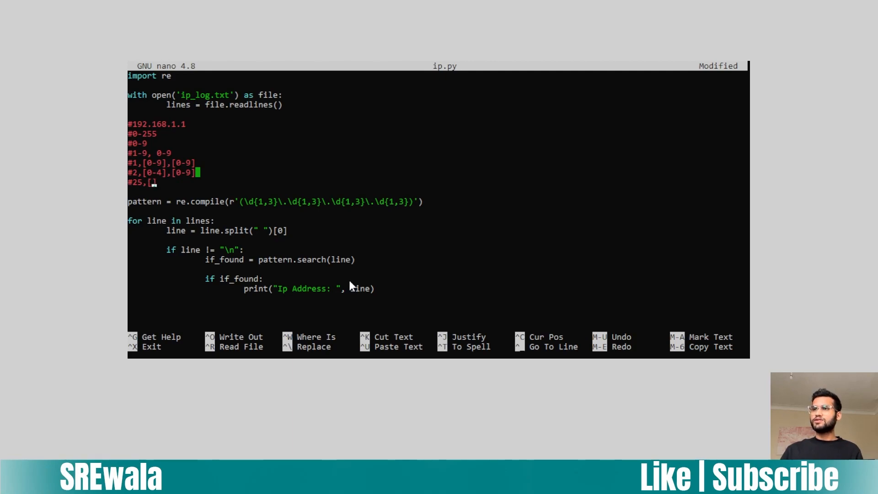
pyautogui.write('0')
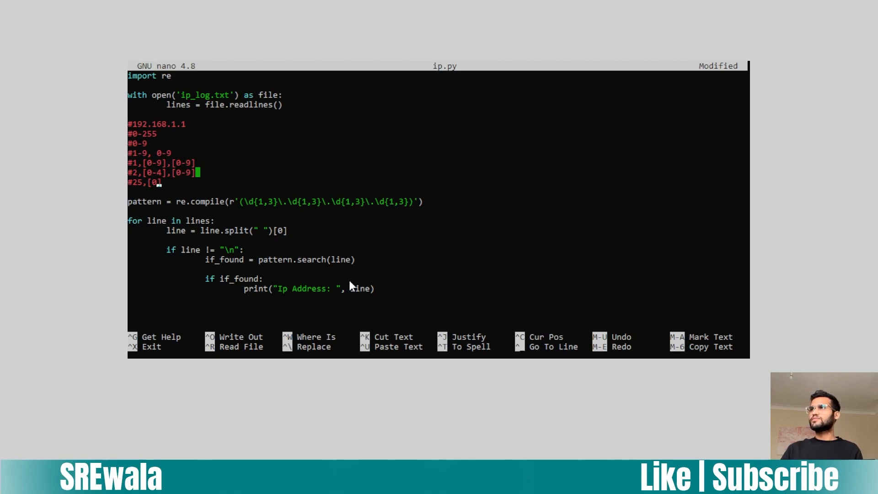
pyautogui.write('-5]')
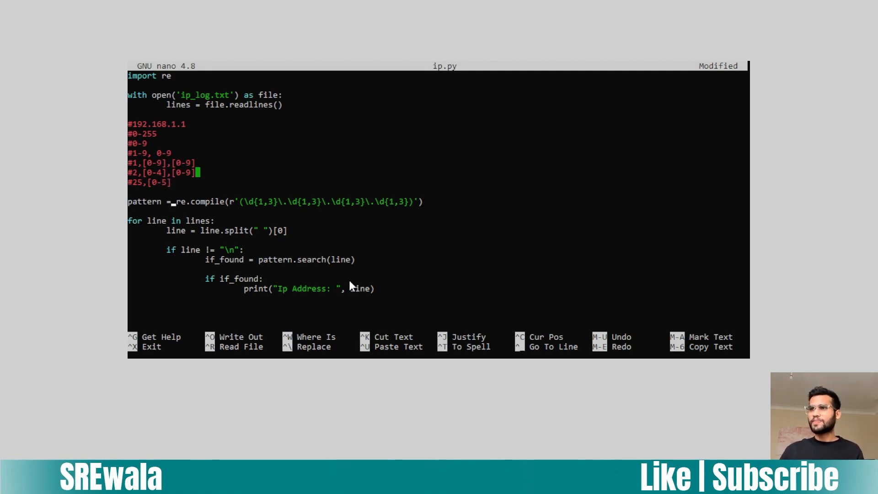
# Step: Start a second 'pattern = re.compile(' line for the strict 0-255 octet regex
pyautogui.write('ps')
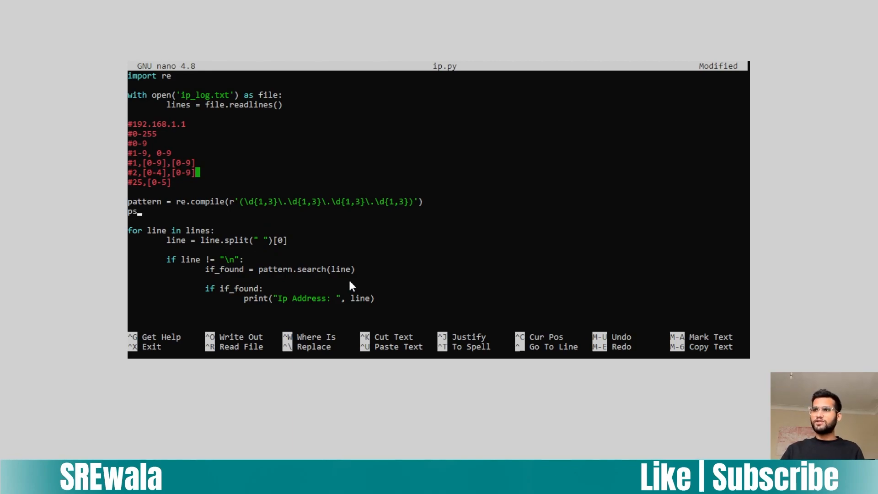
pyautogui.write('attern = re')
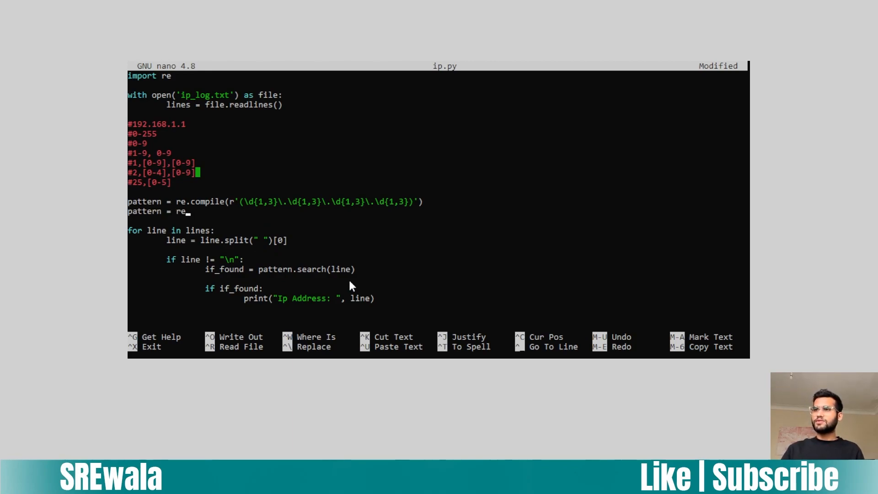
pyautogui.write('co')
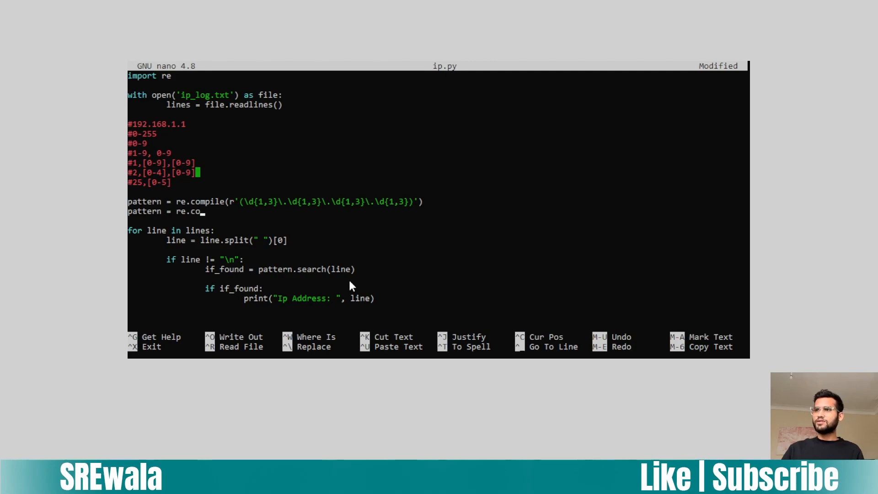
pyautogui.write('mpile')
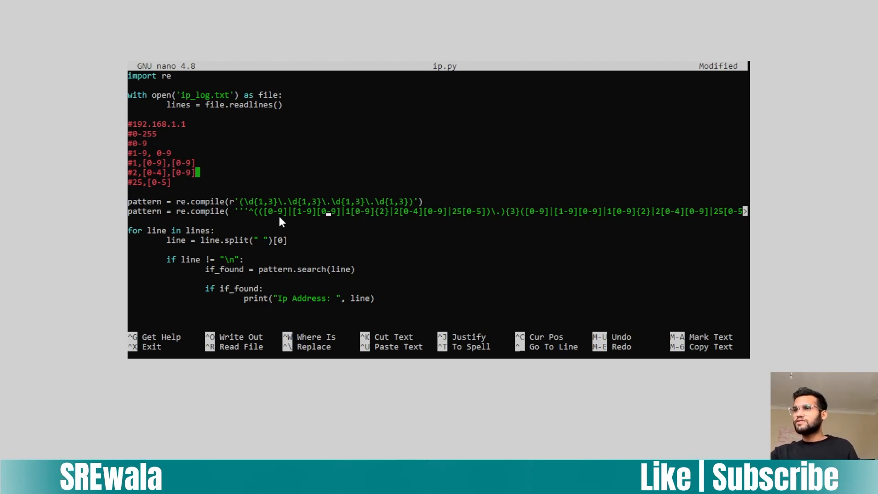
pyautogui.moveTo(269, 218)
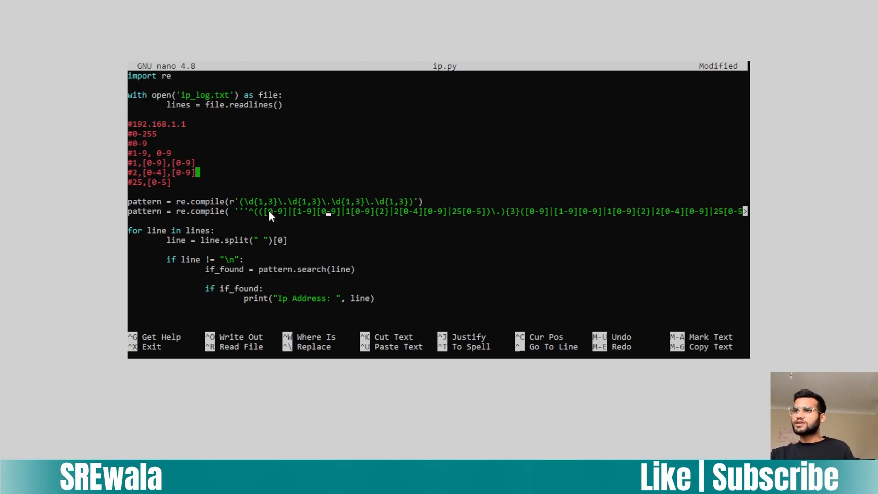
pyautogui.moveTo(276, 221)
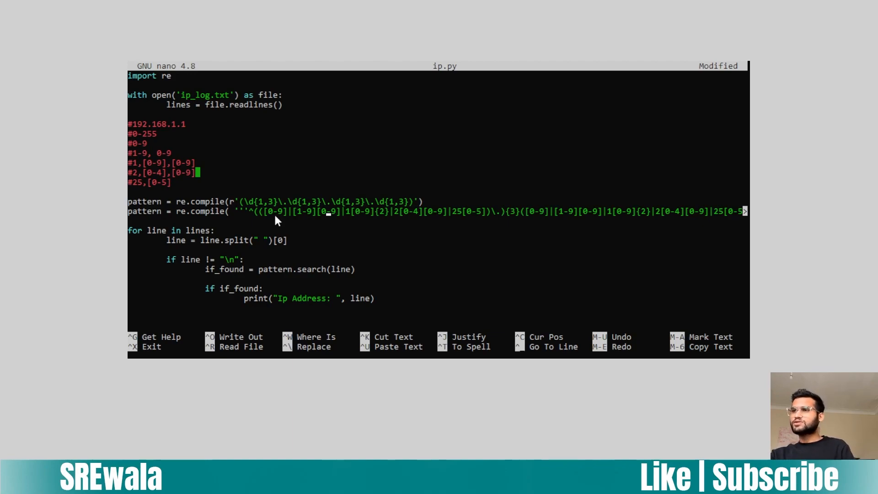
pyautogui.moveTo(322, 218)
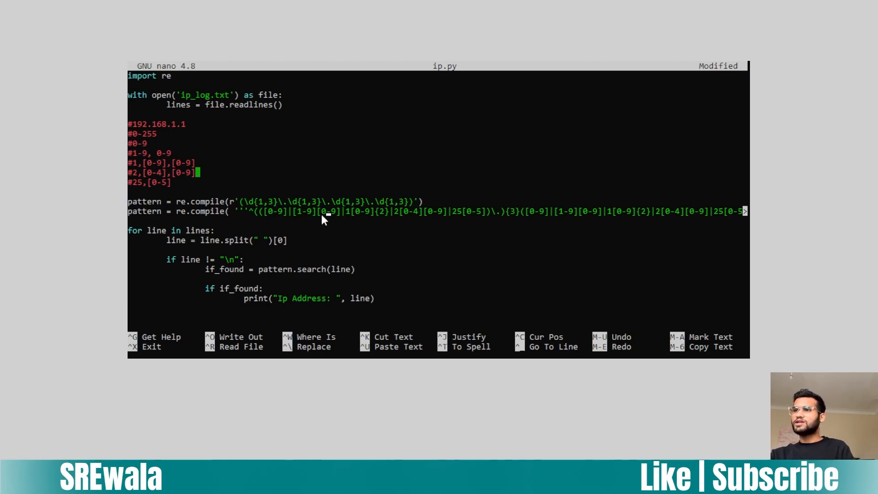
pyautogui.moveTo(348, 220)
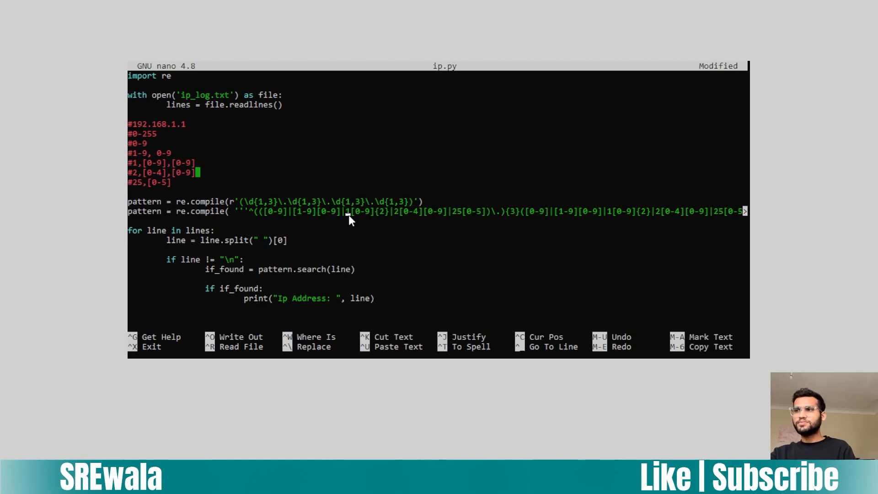
pyautogui.moveTo(400, 232)
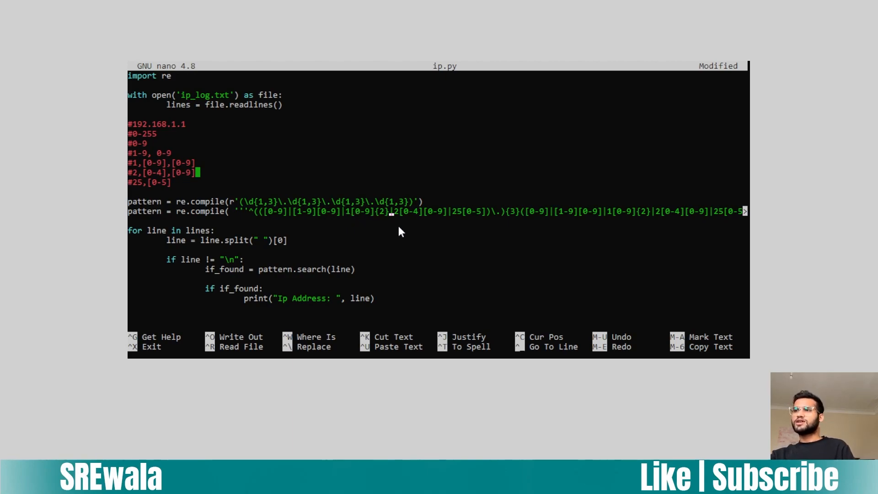
pyautogui.moveTo(398, 217)
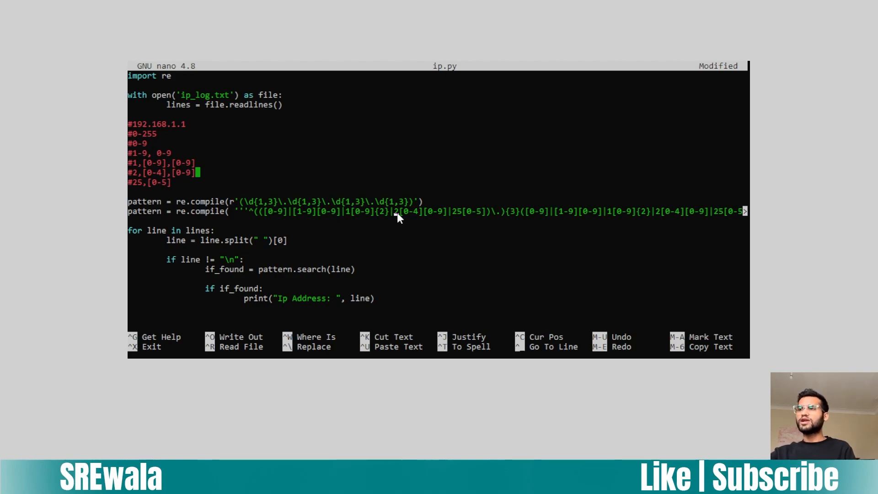
pyautogui.moveTo(422, 229)
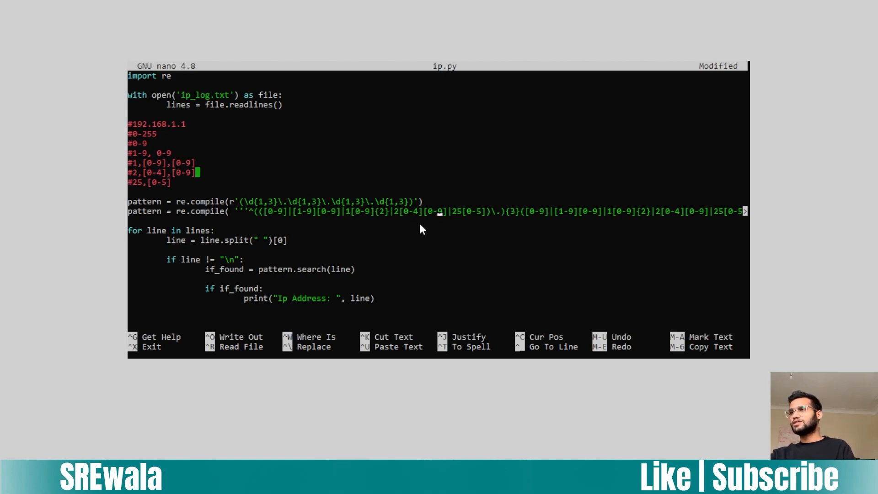
pyautogui.moveTo(447, 234)
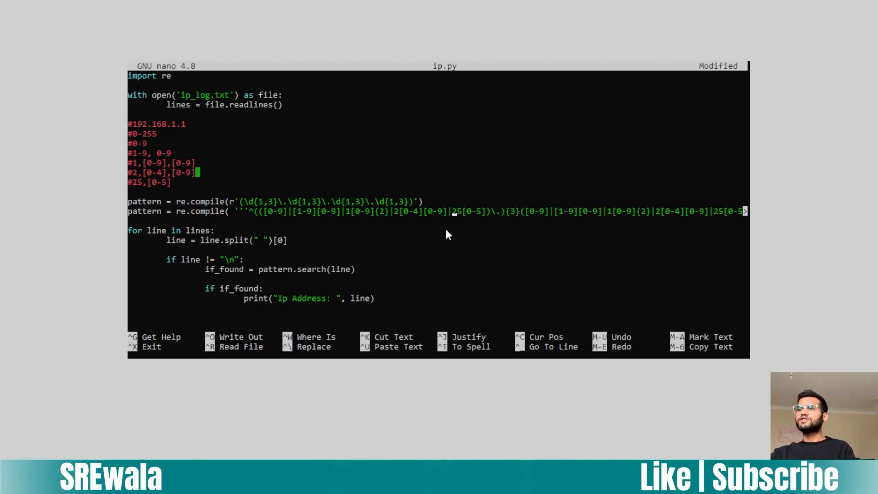
pyautogui.moveTo(453, 230)
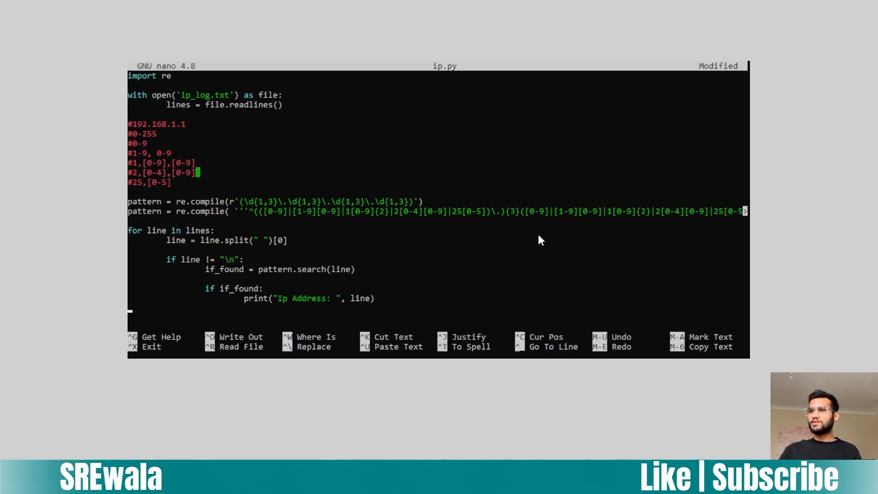
# Step: Add else: print("hey that's wrong ip addr", line) and save the script with Ctrl+O
pyautogui.write('else:')
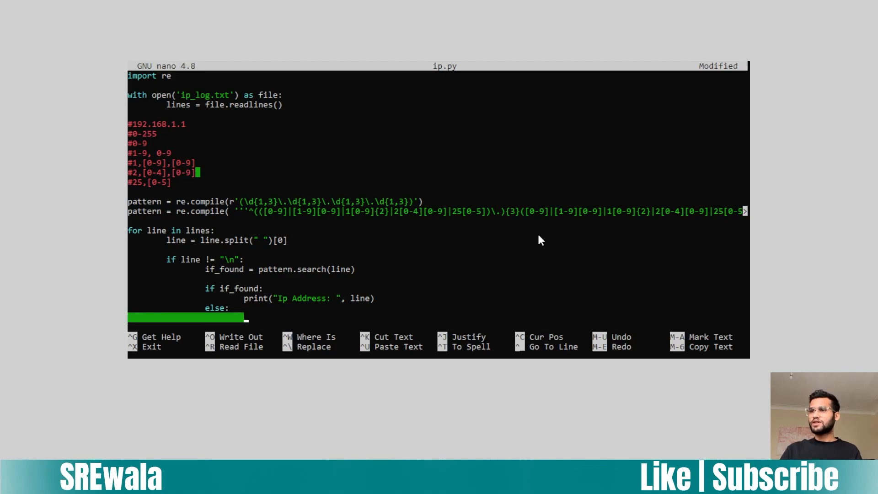
pyautogui.write('print("')
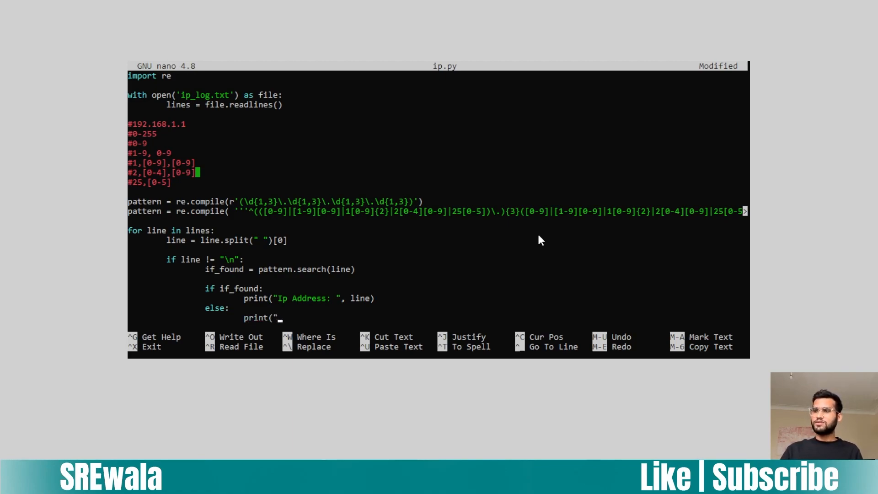
pyautogui.write('he t')
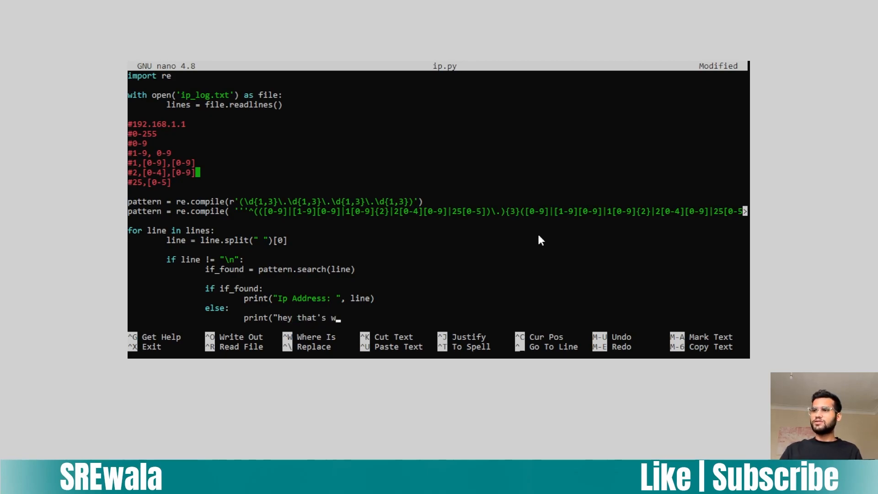
pyautogui.write('rong ip add')
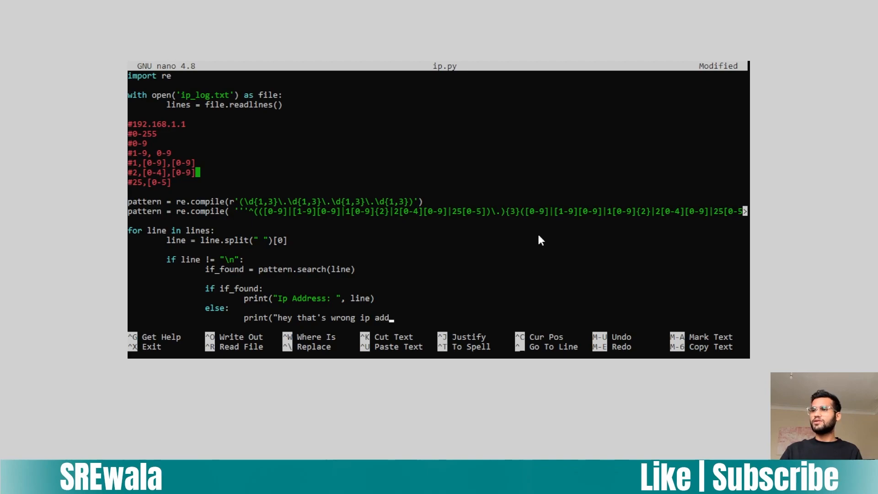
pyautogui.write('r",')
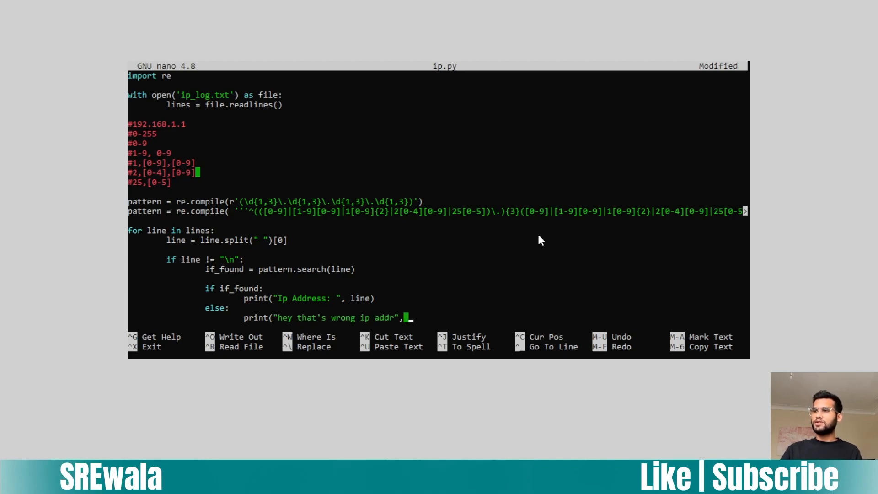
pyautogui.press('ctrl+o')
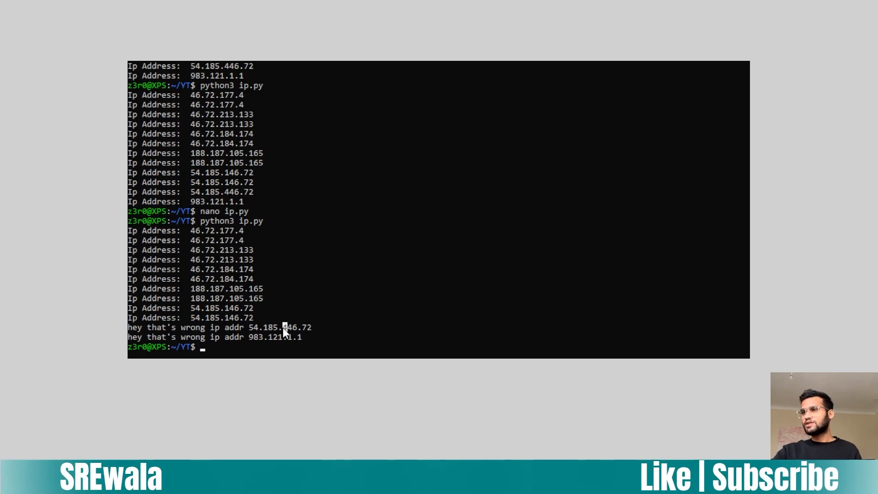
# Step: Highlight the out-of-range octet 446 in the flagged 54.185.446.72 output line
pyautogui.doubleClick(253, 337)
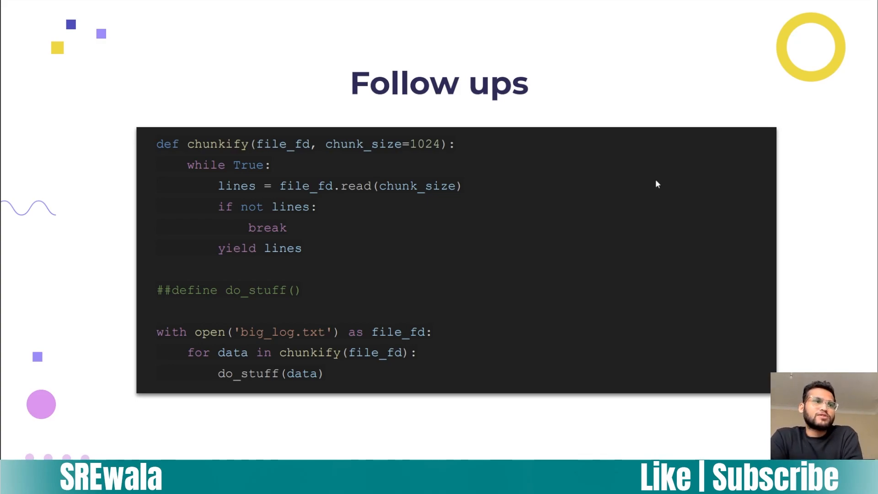
pyautogui.moveTo(328, 238)
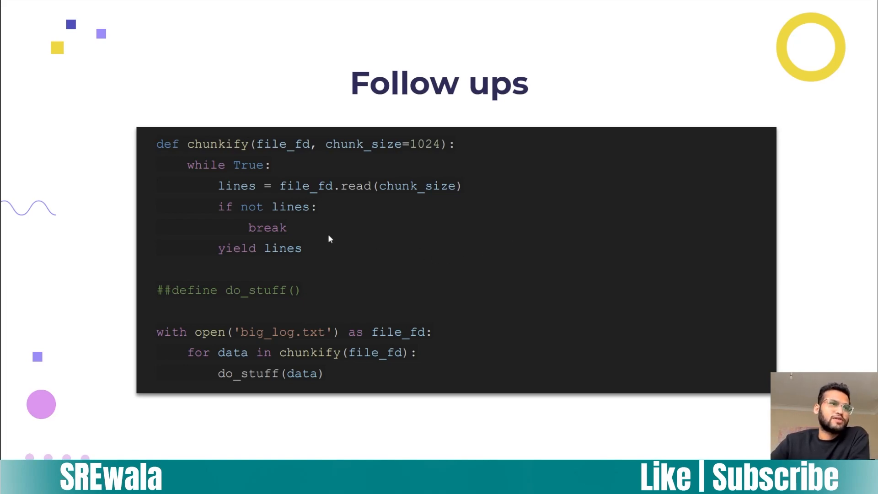